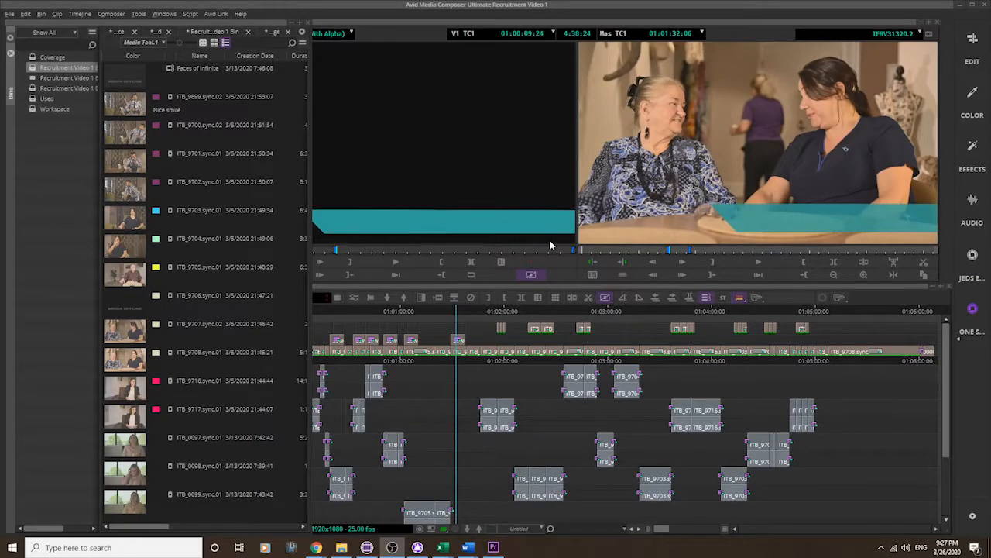
mouse_move(548, 247)
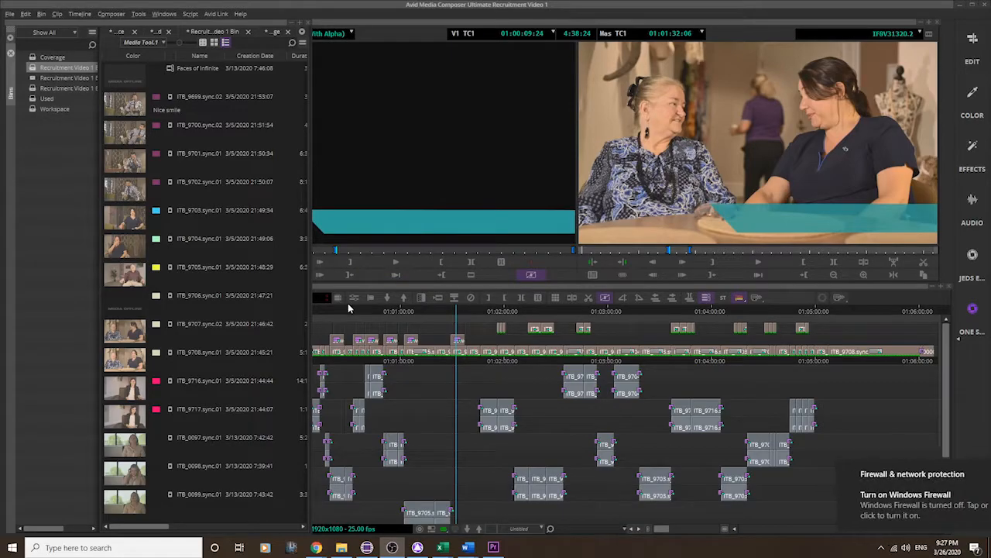
mouse_move(328, 313)
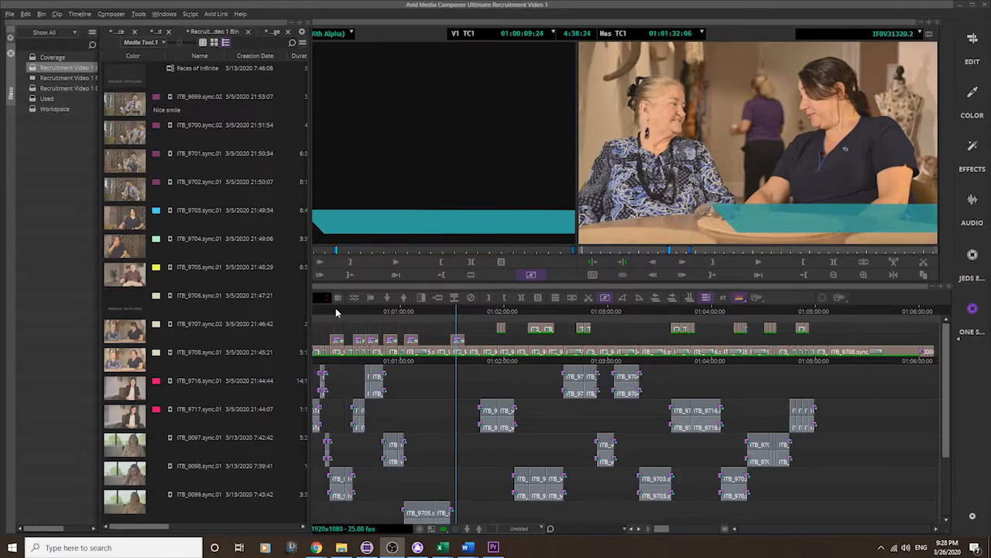
mouse_move(327, 319)
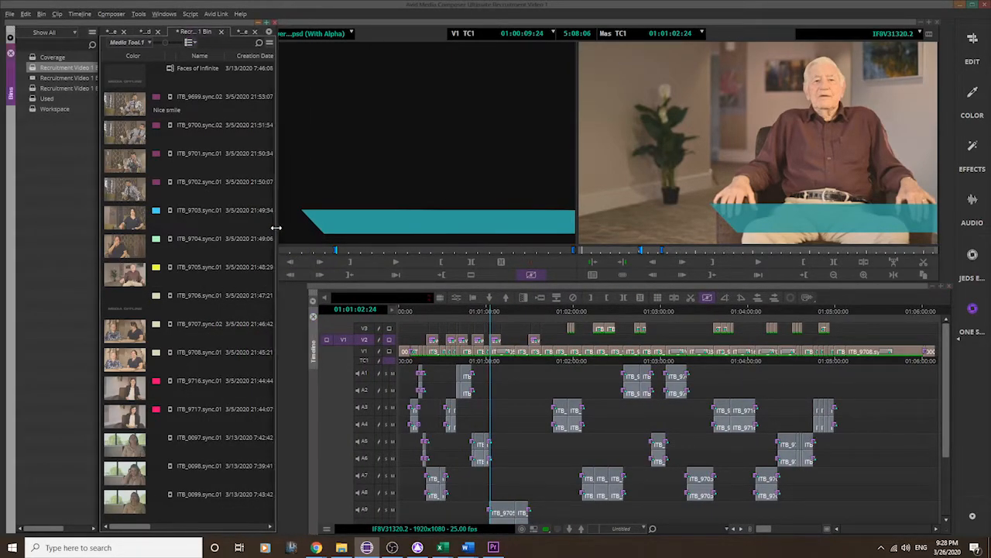
Narrow the bin to widen the timeline and park the position indicator on several clips to see each interviewee.
drag(276, 229, 229, 229)
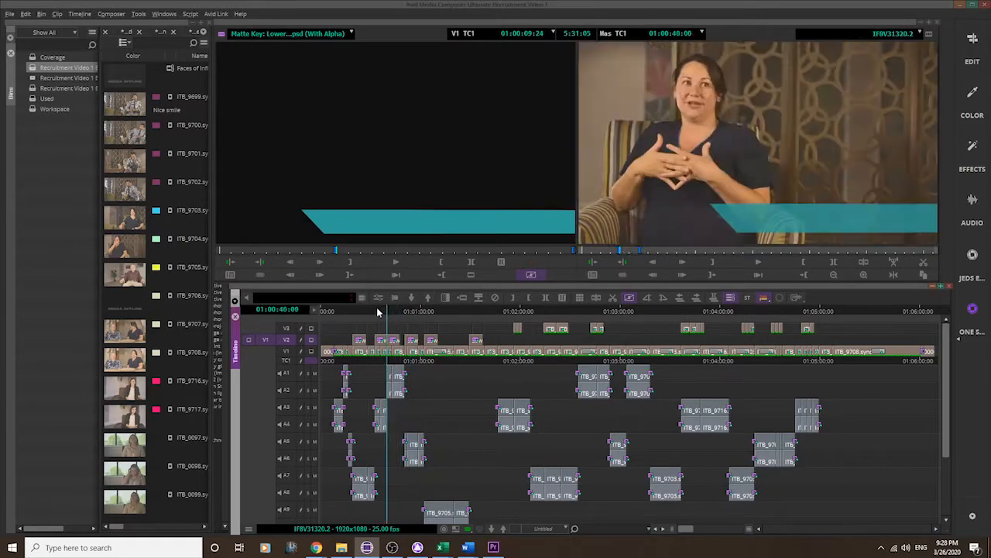
click(344, 316)
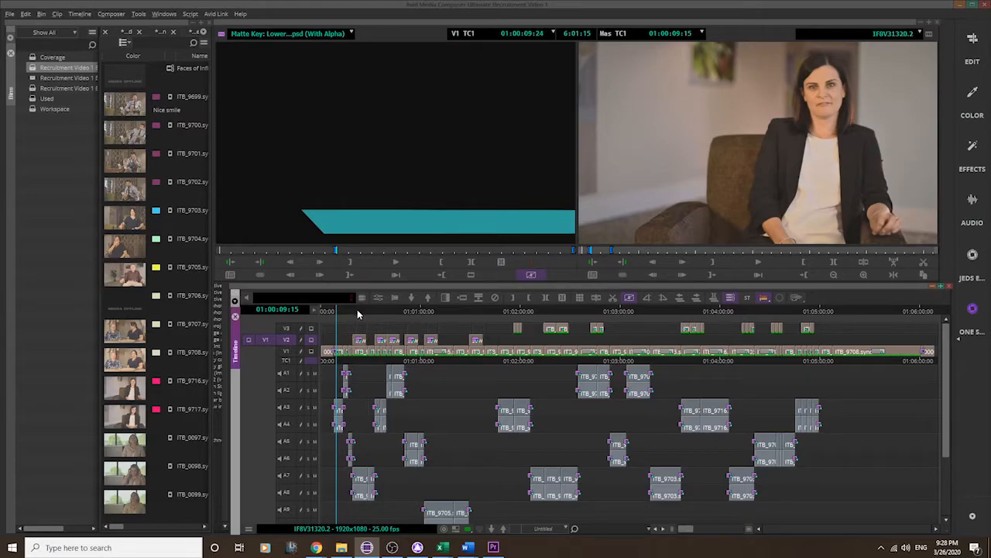
click(368, 309)
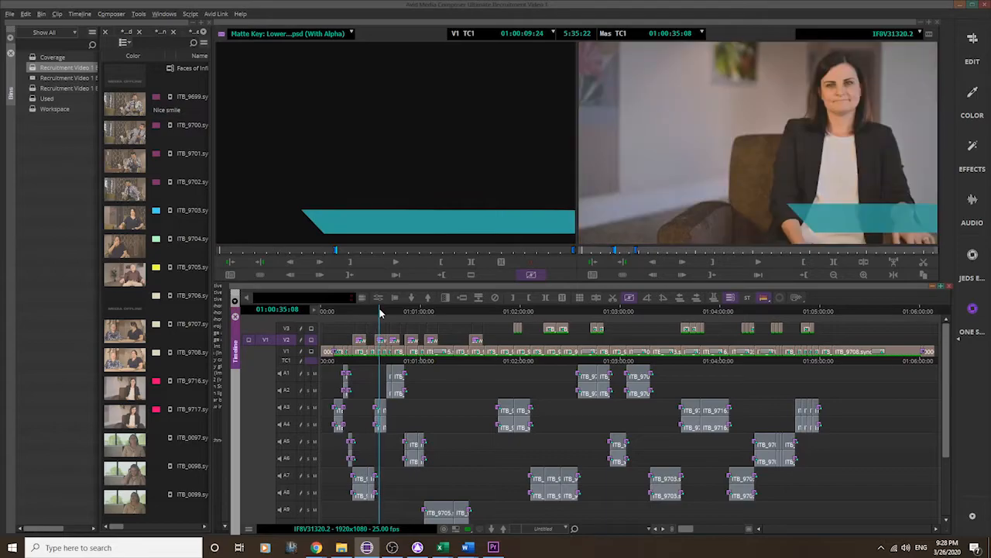
click(518, 310)
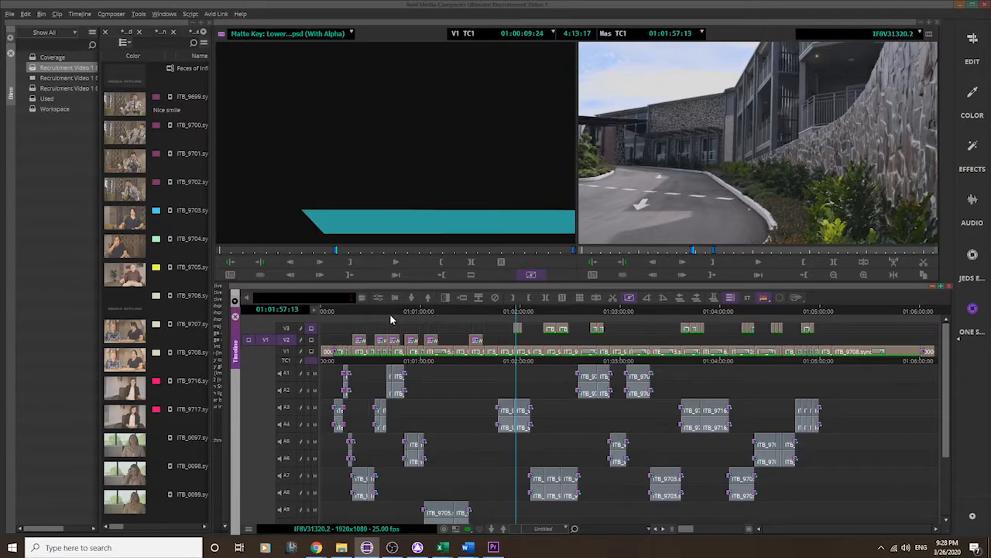
click(344, 313)
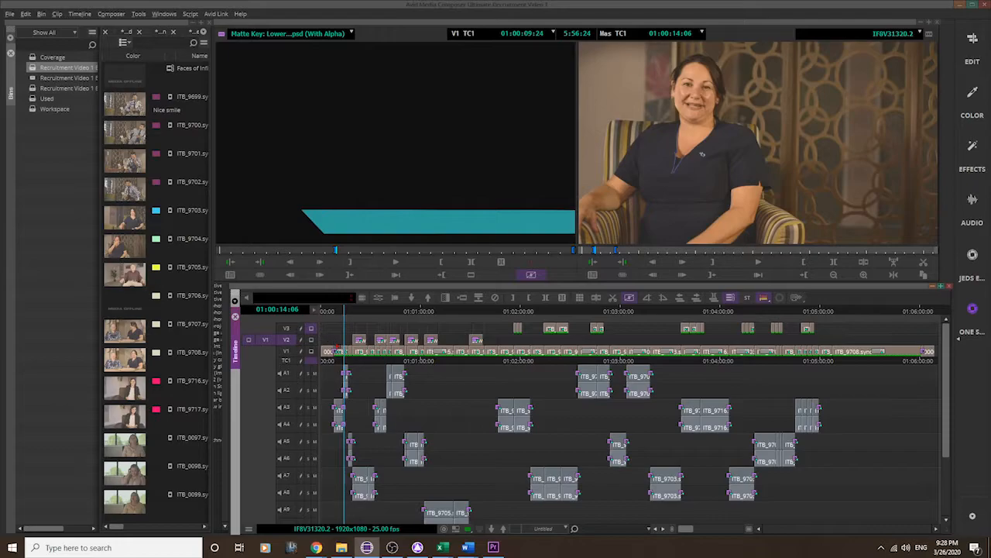
scroll(down, 3)
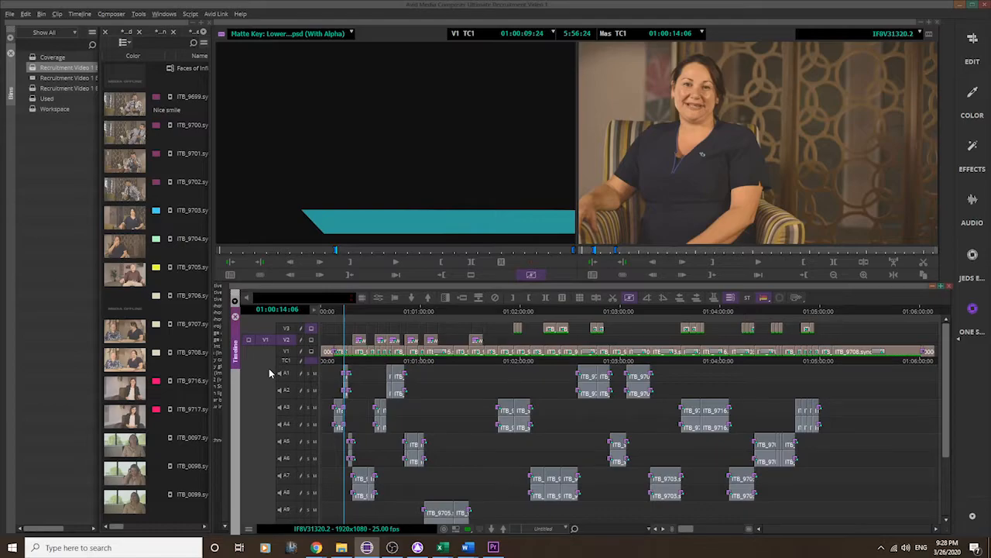
mouse_move(271, 372)
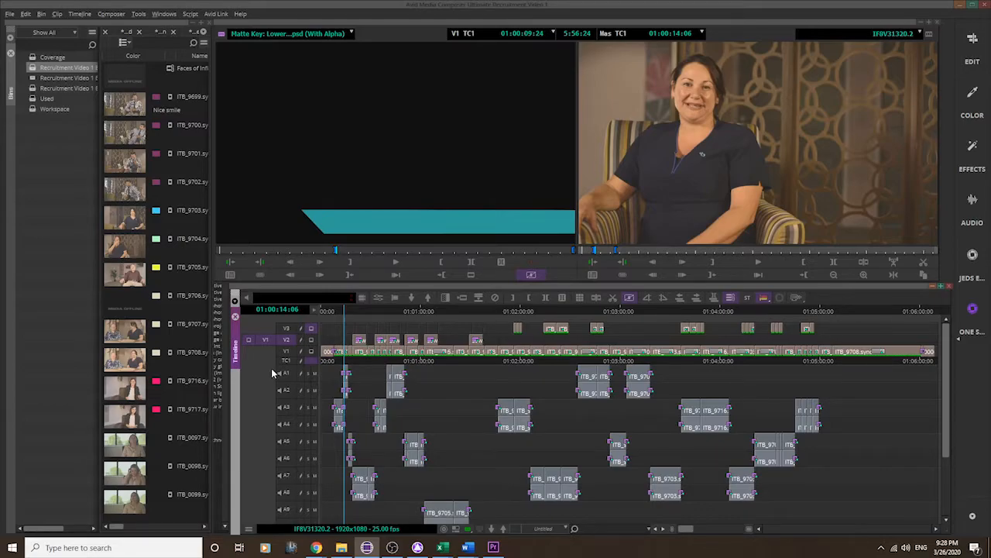
scroll(down, 3)
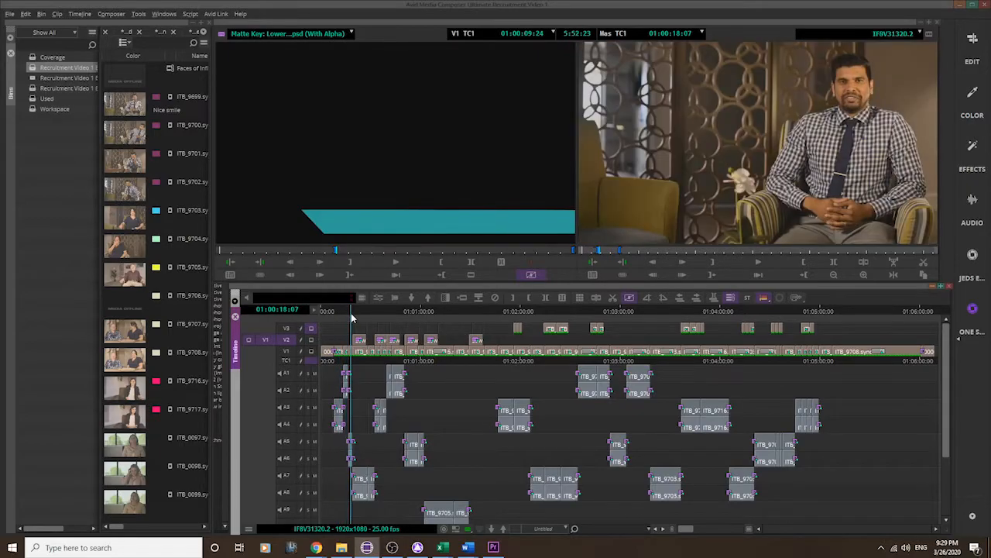
click(379, 316)
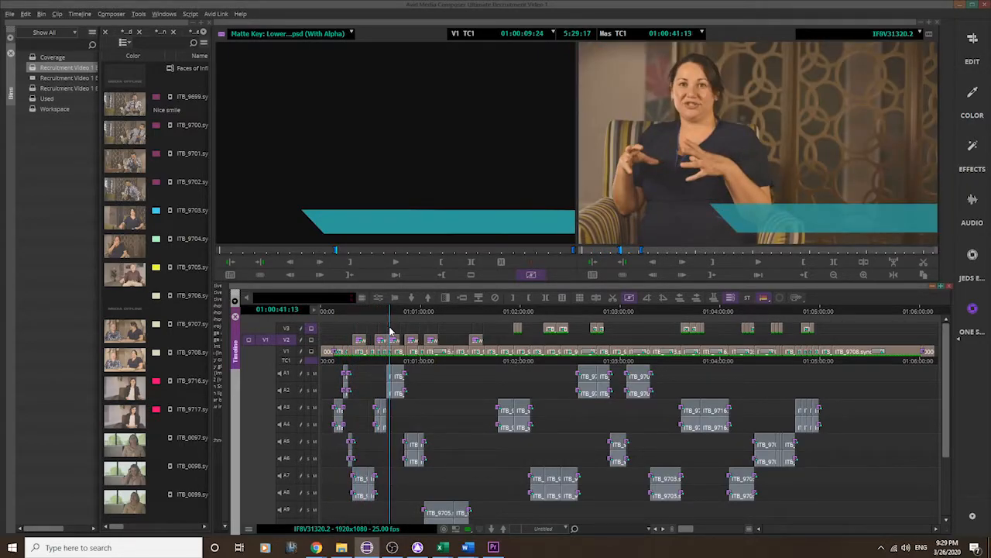
click(347, 341)
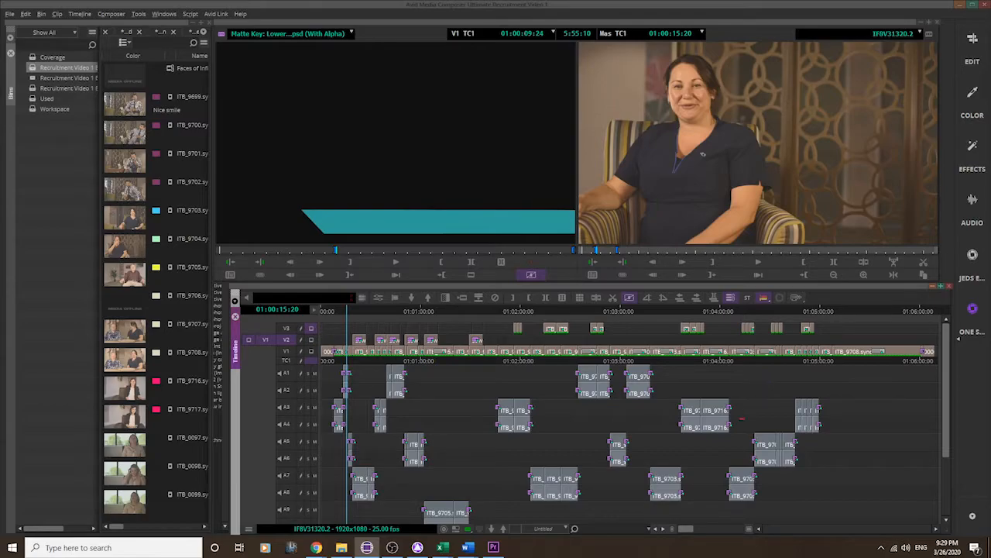
scroll(down, 3)
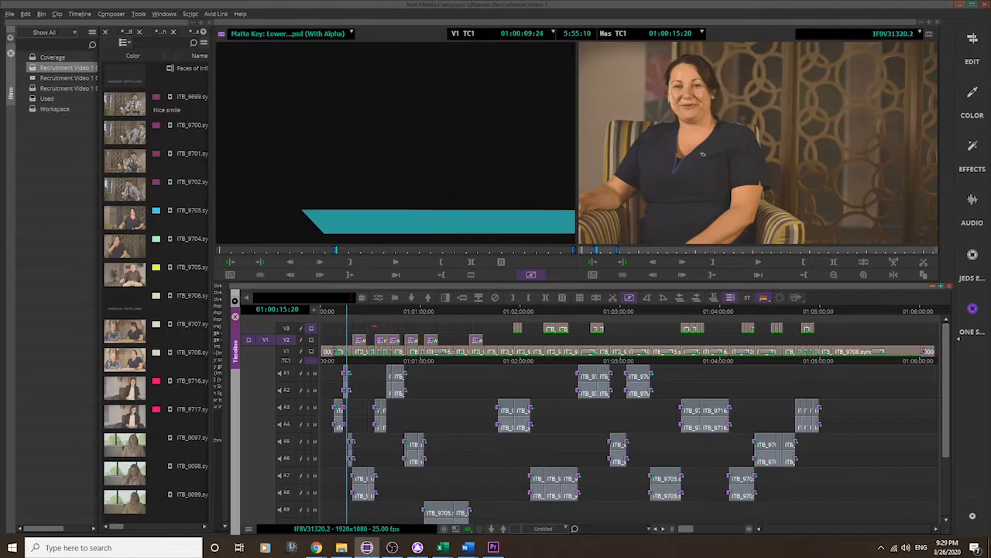
click(340, 310)
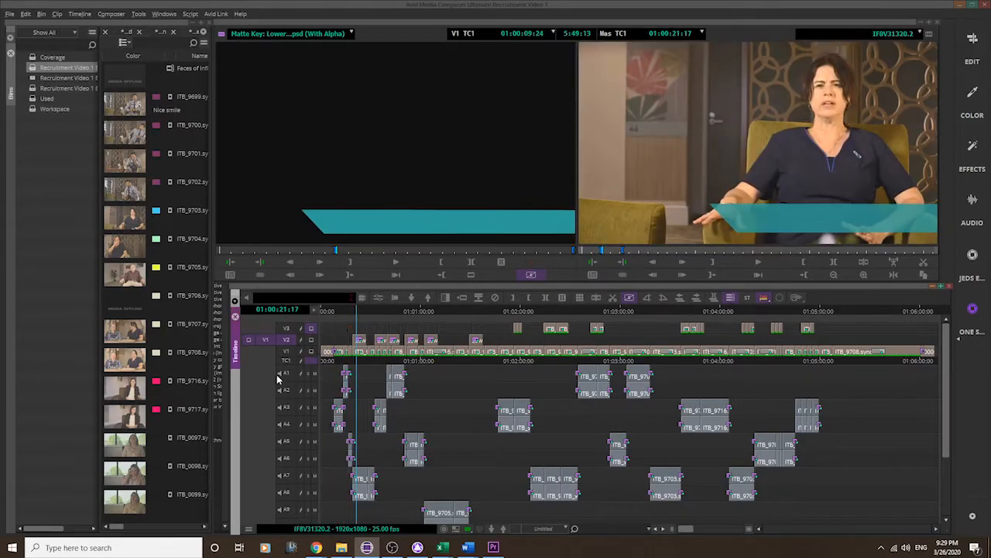
mouse_move(266, 400)
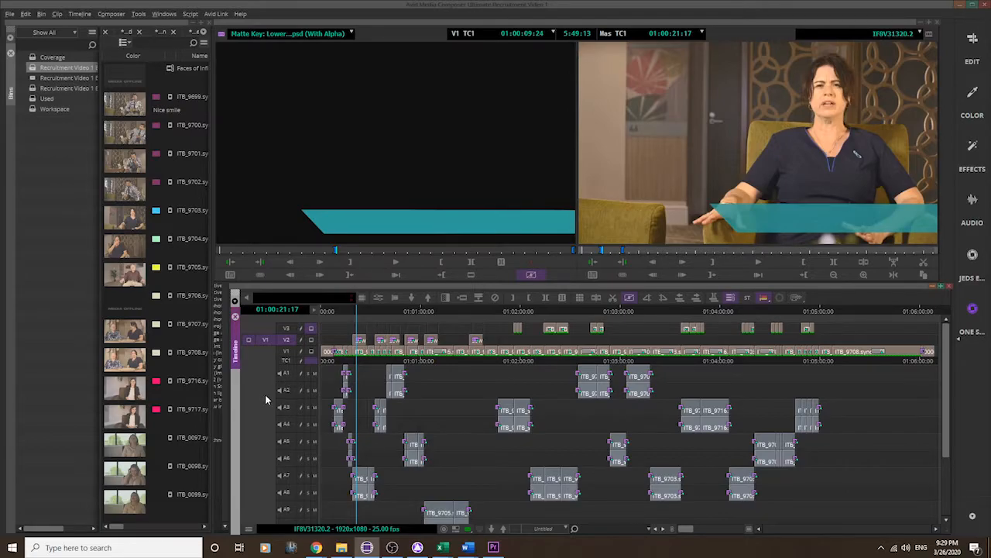
scroll(down, 3)
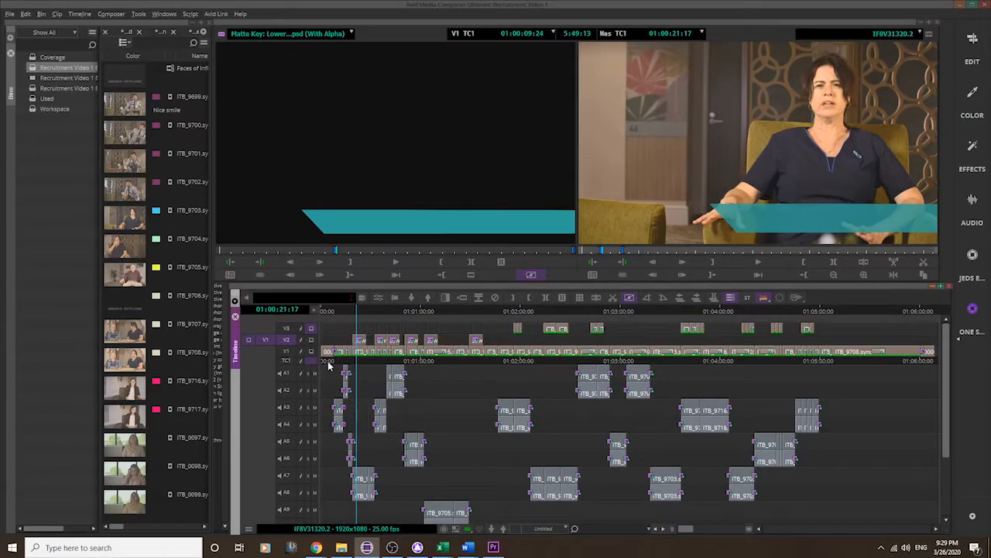
mouse_move(323, 373)
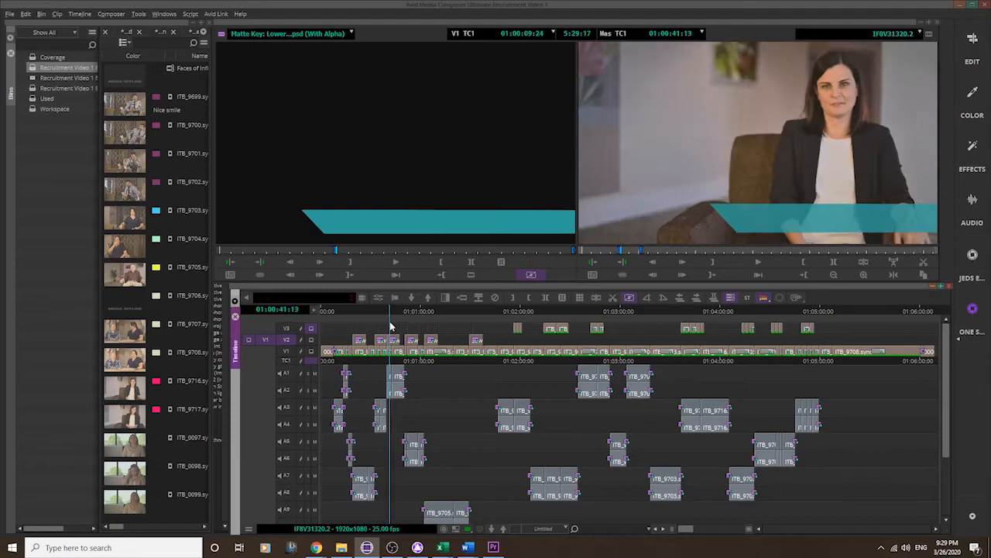
click(364, 341)
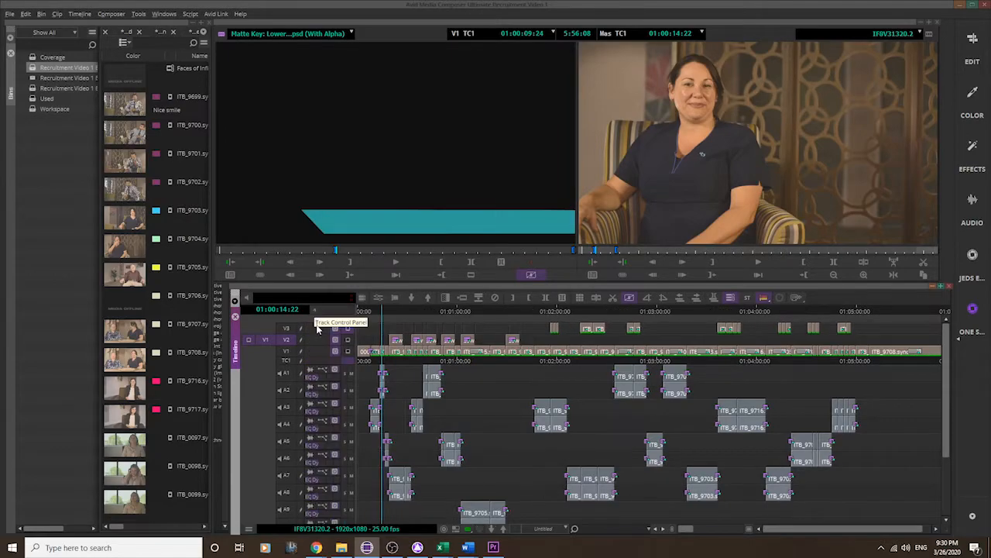
mouse_move(308, 400)
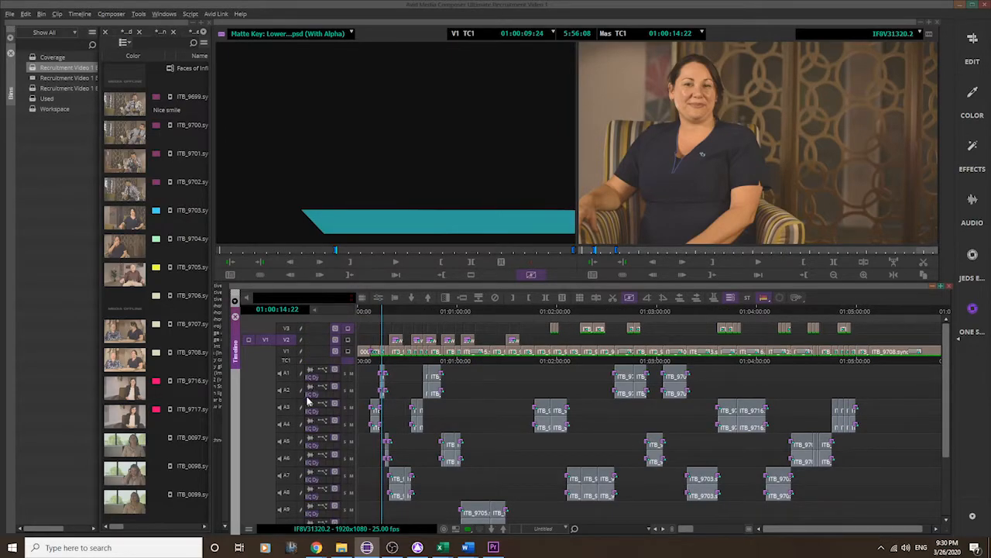
mouse_move(310, 417)
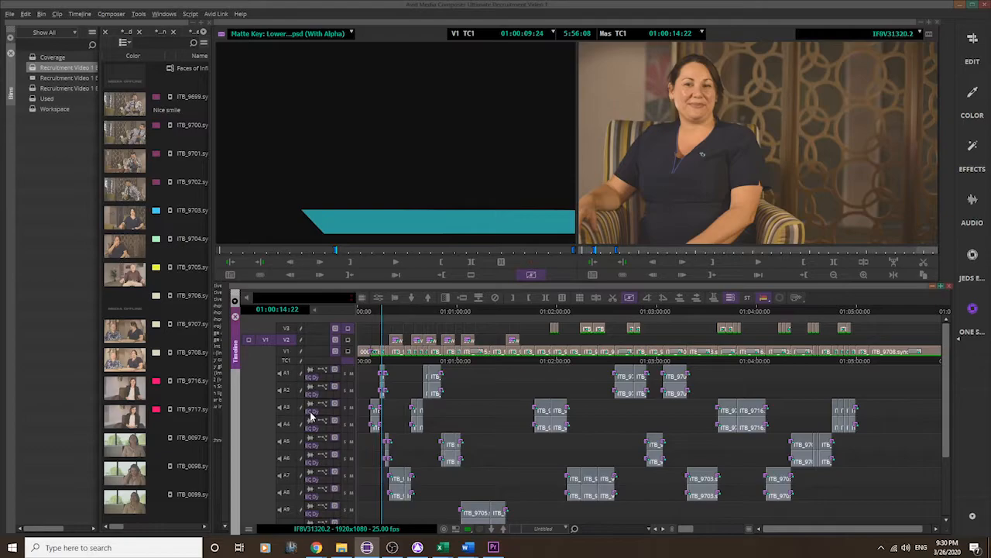
mouse_move(310, 452)
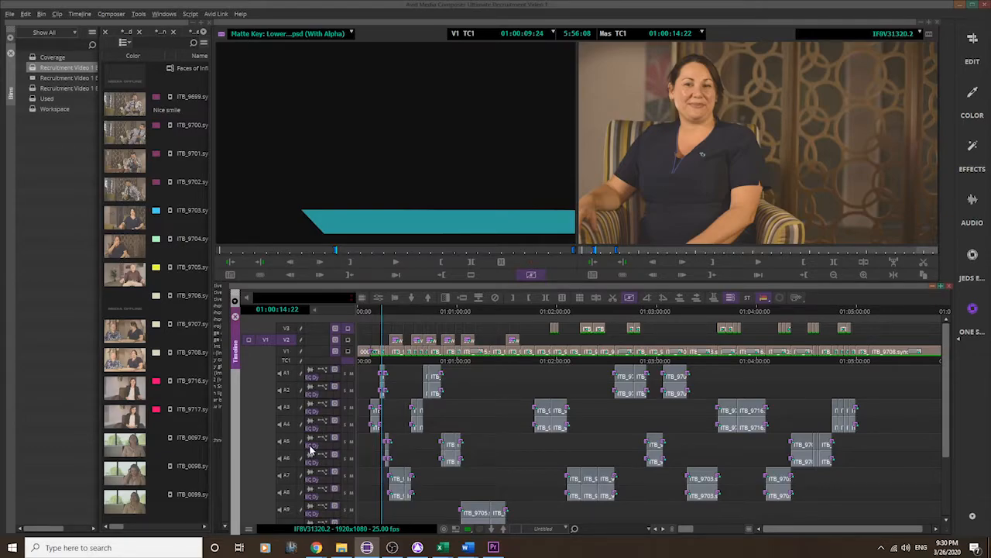
mouse_move(358, 403)
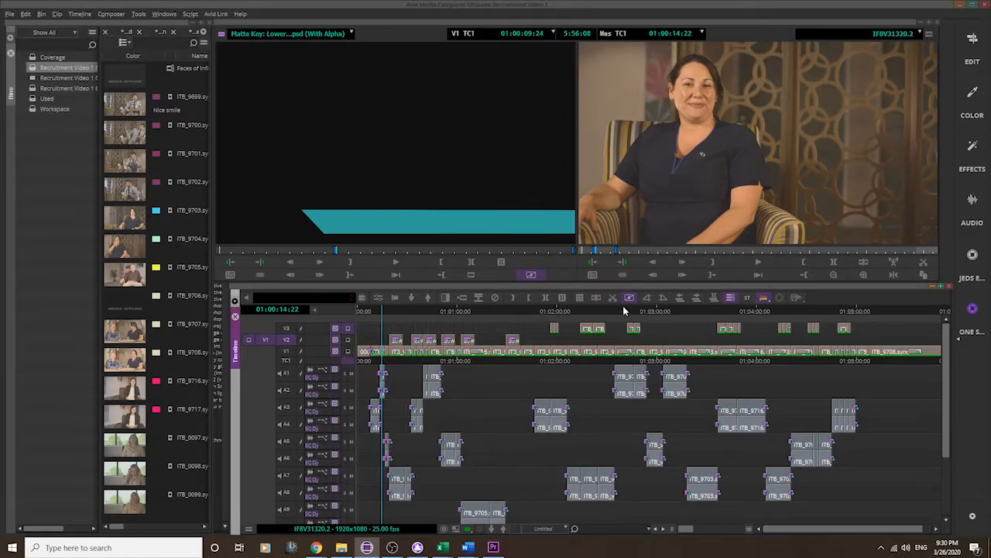
mouse_move(381, 313)
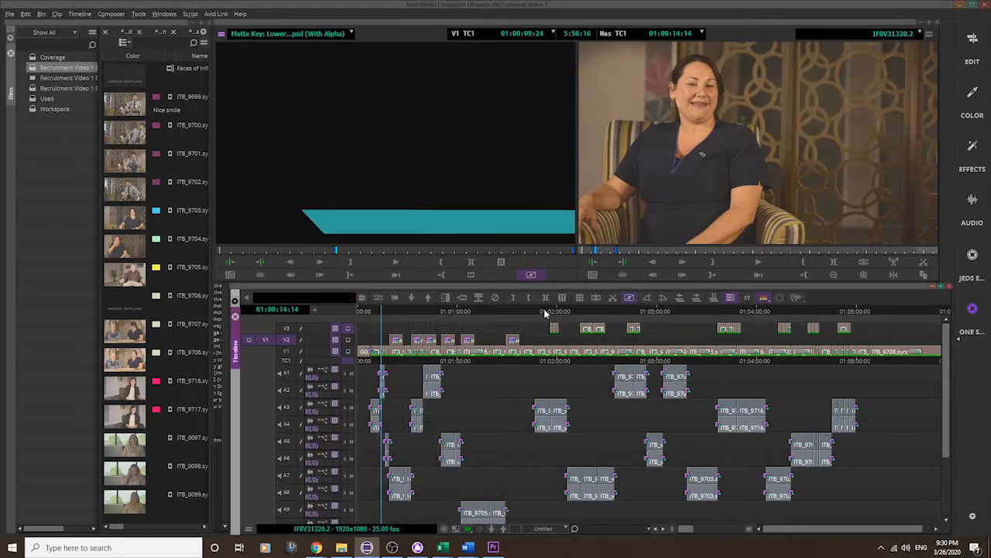
click(544, 310)
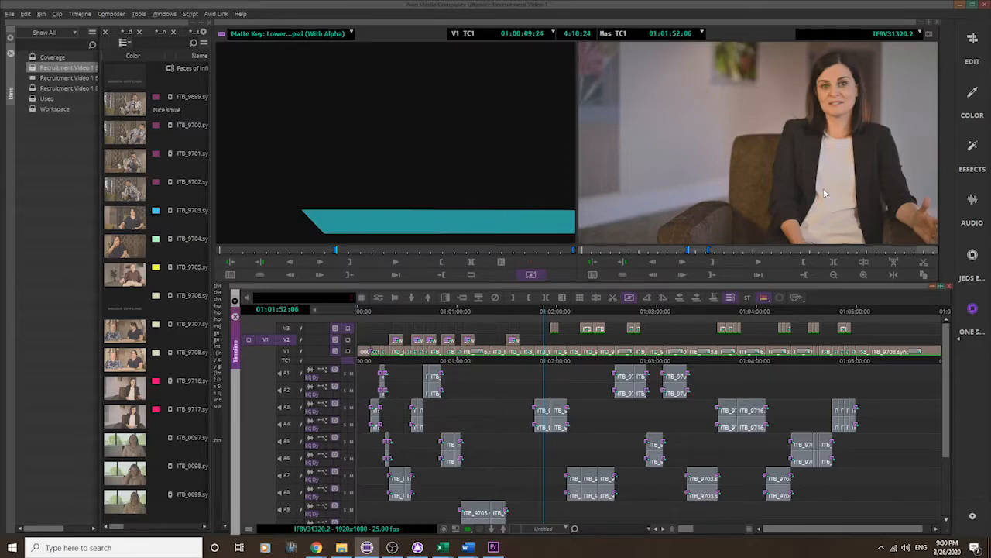
mouse_move(815, 75)
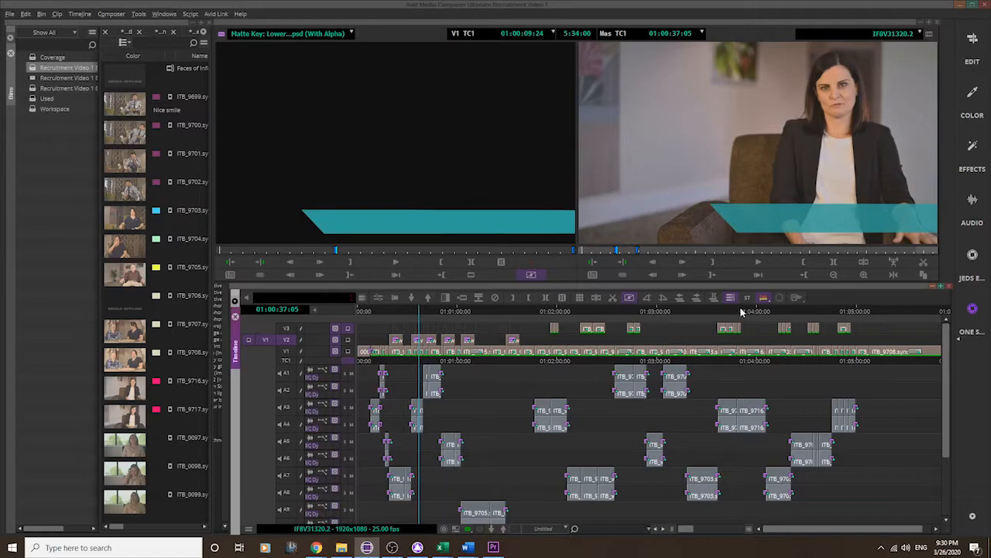
click(740, 313)
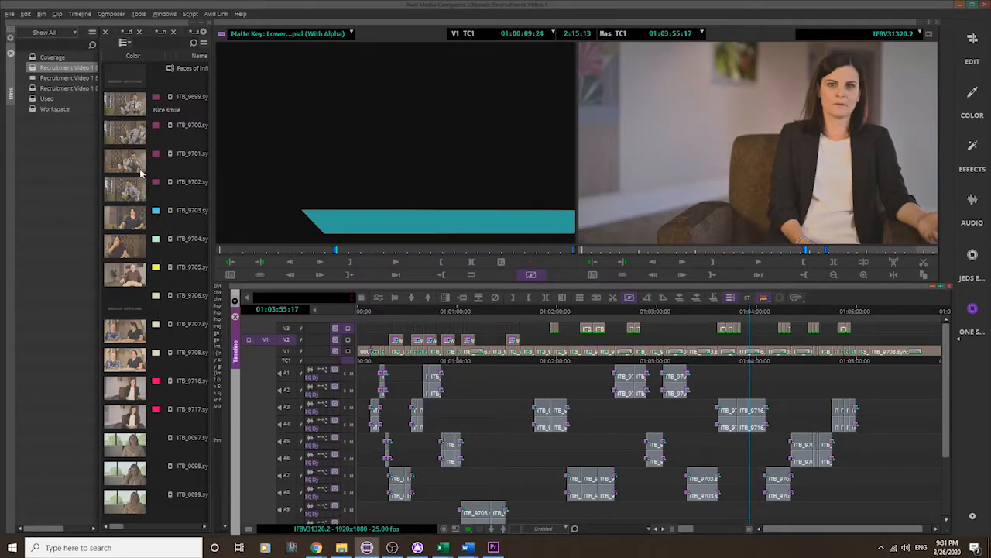
mouse_move(127, 389)
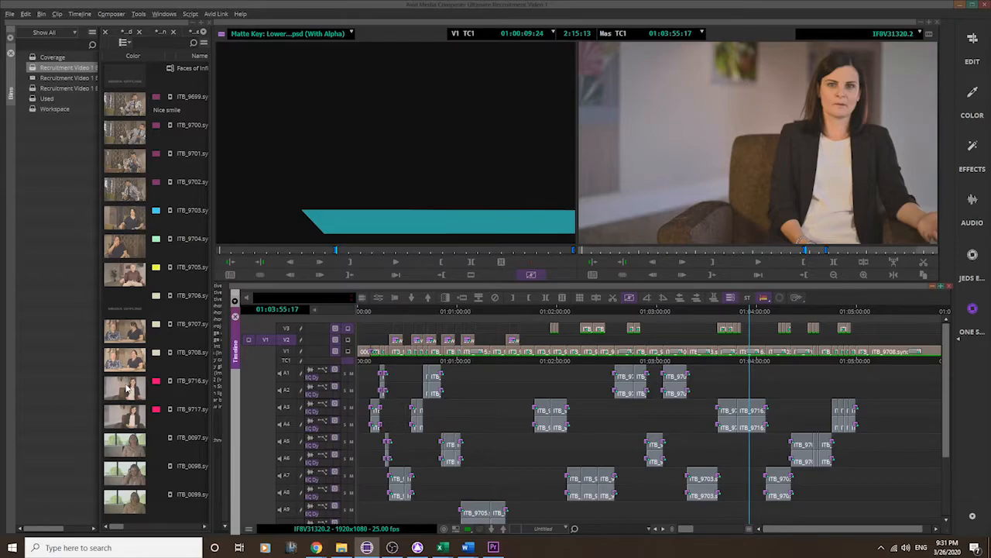
mouse_move(163, 217)
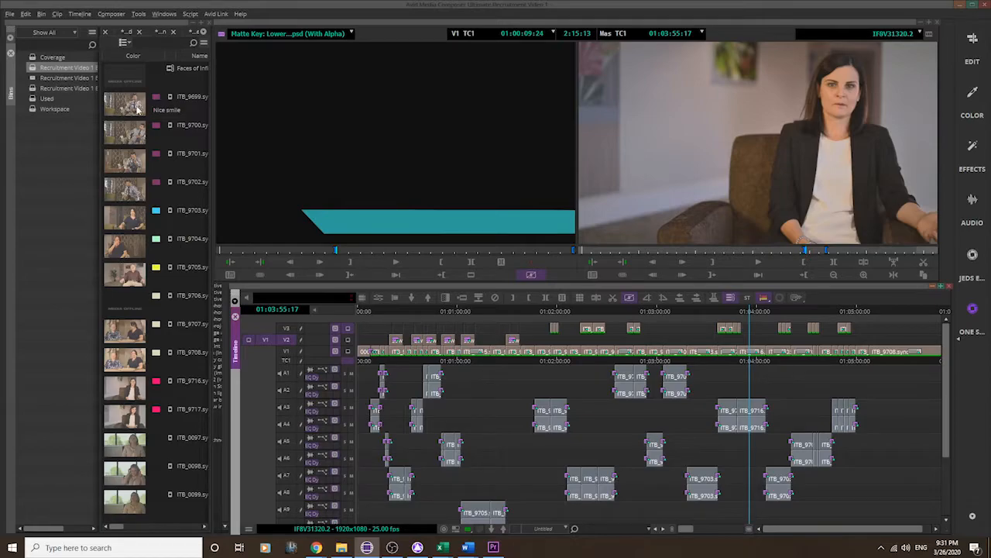
mouse_move(124, 225)
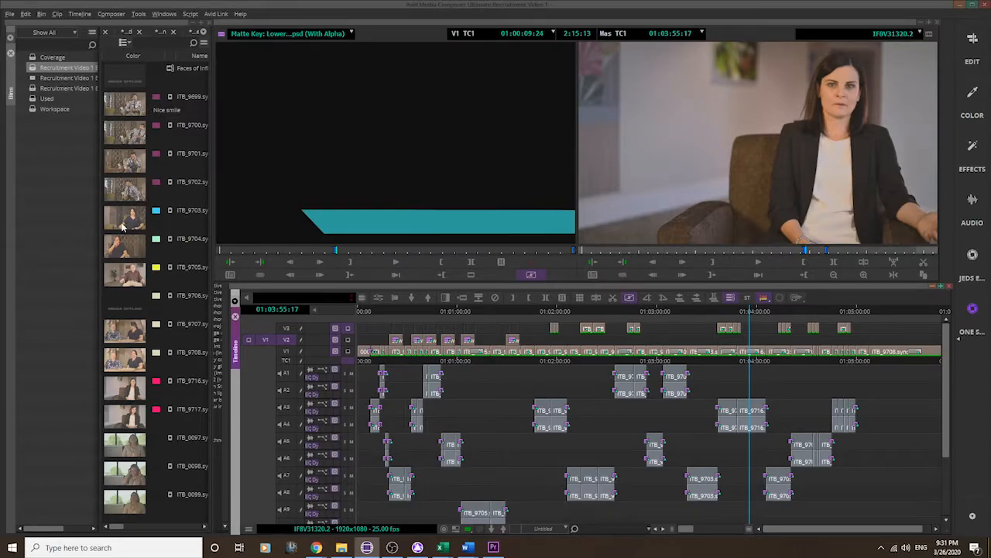
mouse_move(108, 245)
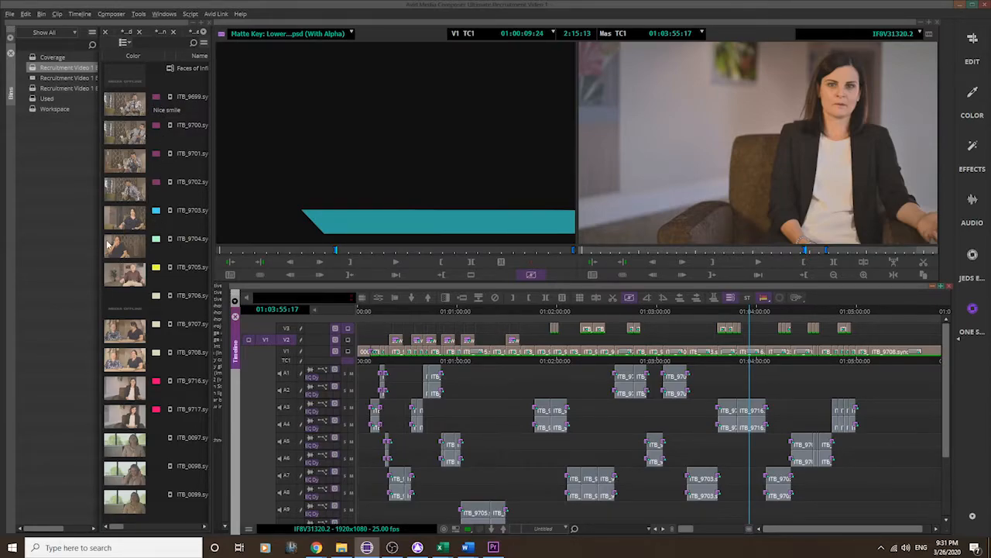
mouse_move(116, 251)
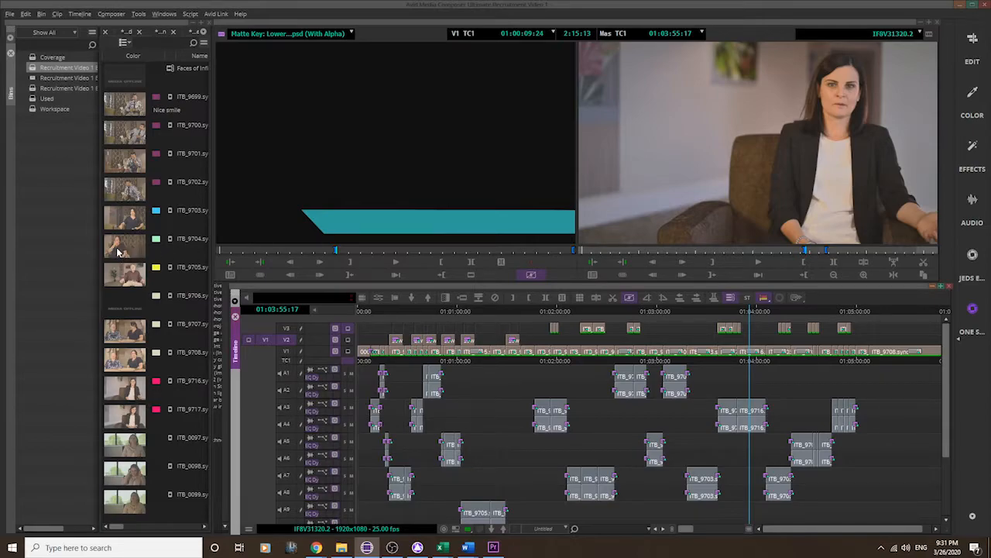
mouse_move(132, 248)
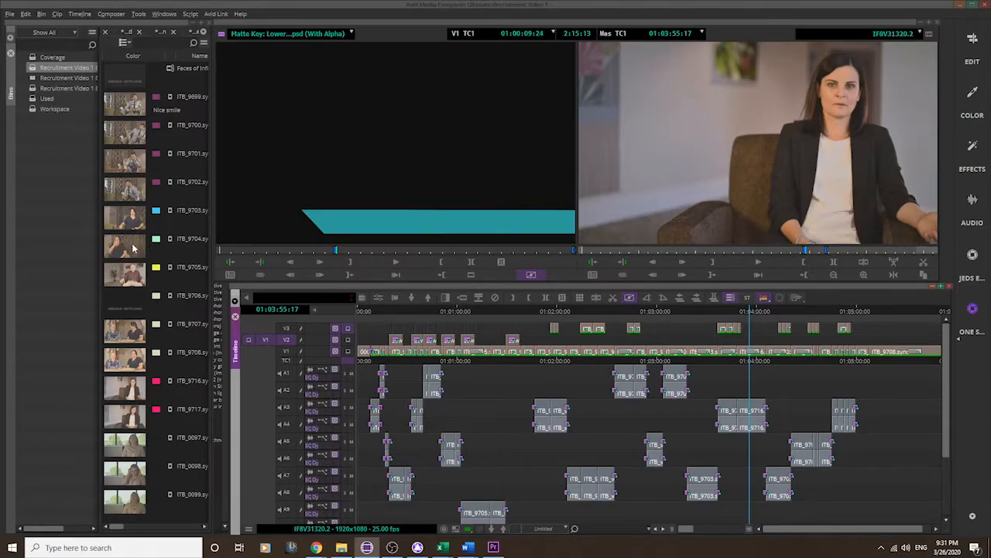
mouse_move(141, 278)
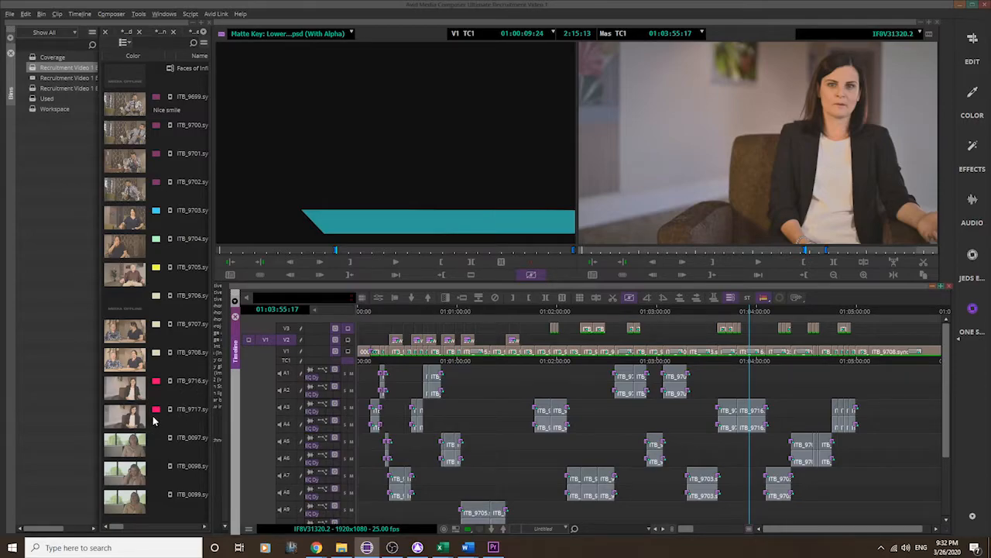
mouse_move(158, 130)
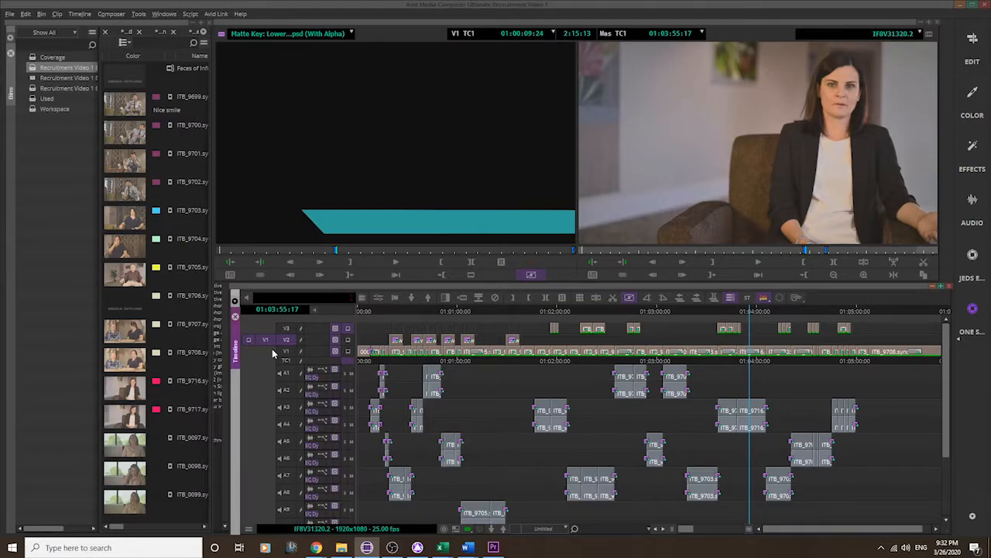
click(285, 340)
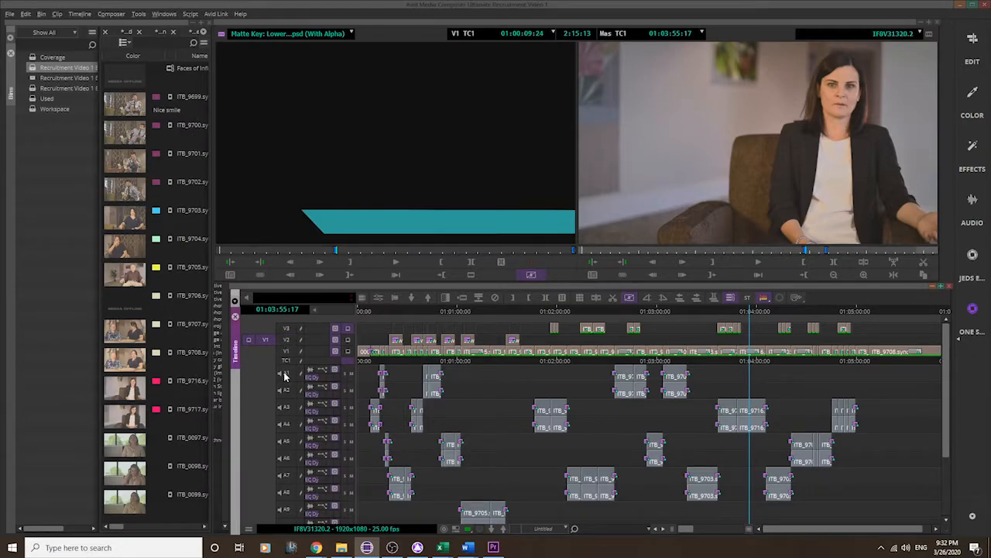
mouse_move(381, 307)
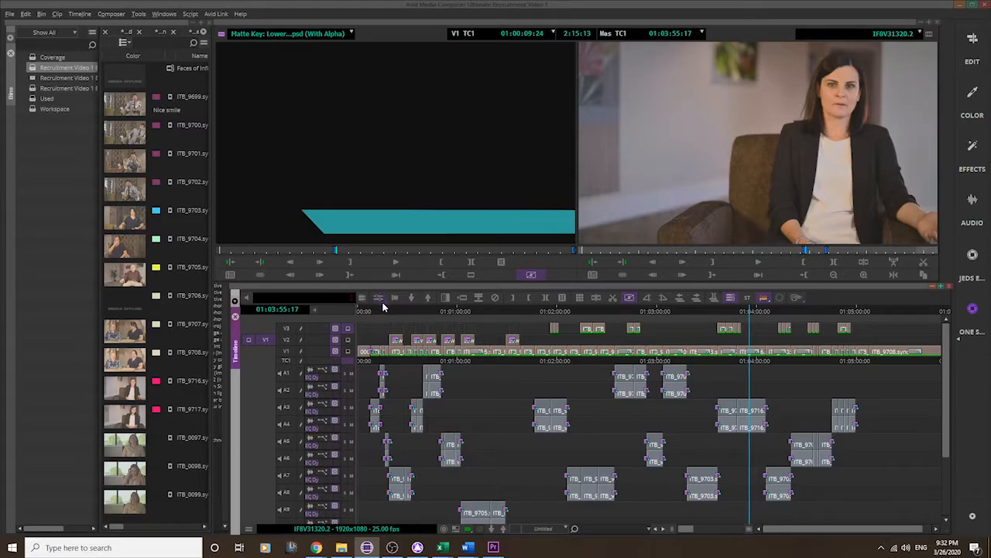
click(375, 359)
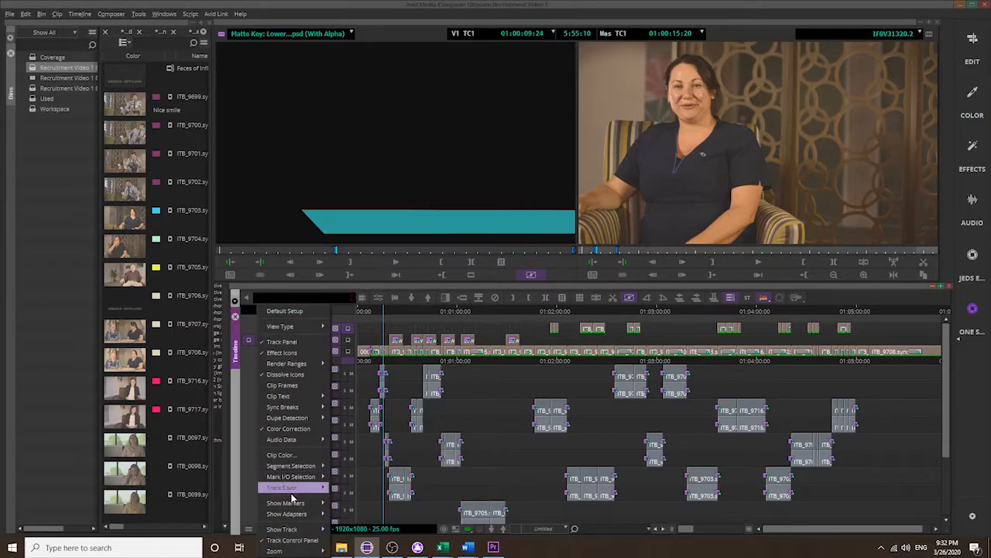
mouse_move(291, 486)
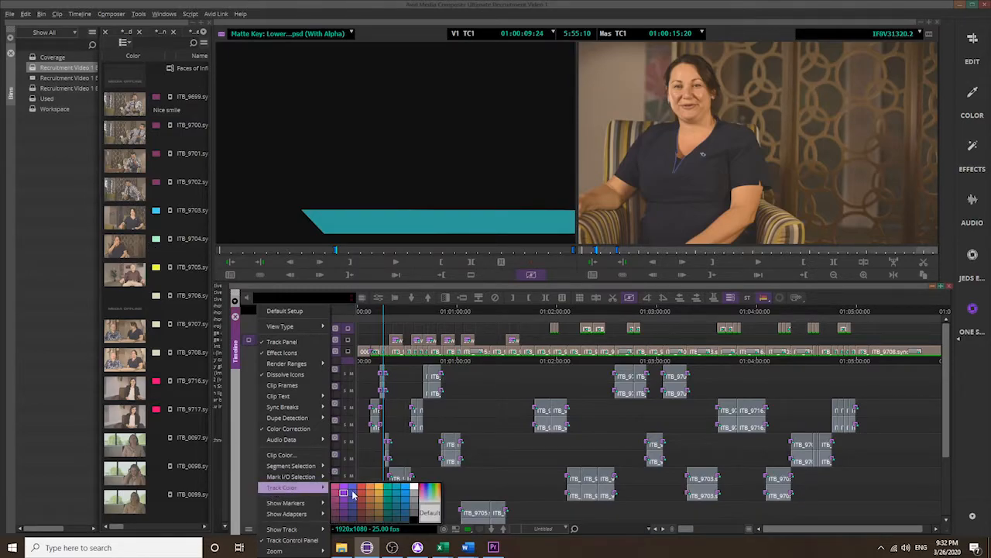
mouse_move(388, 493)
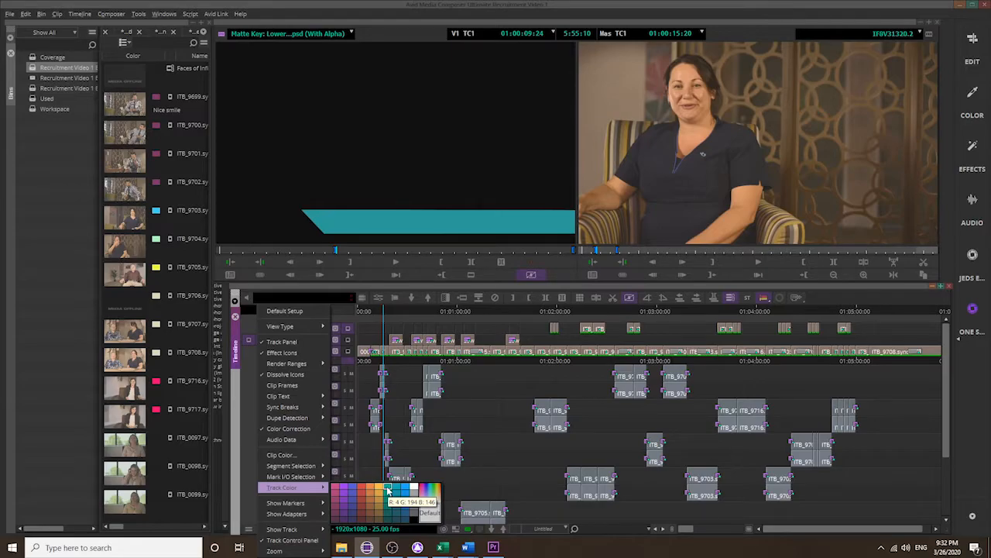
mouse_move(432, 492)
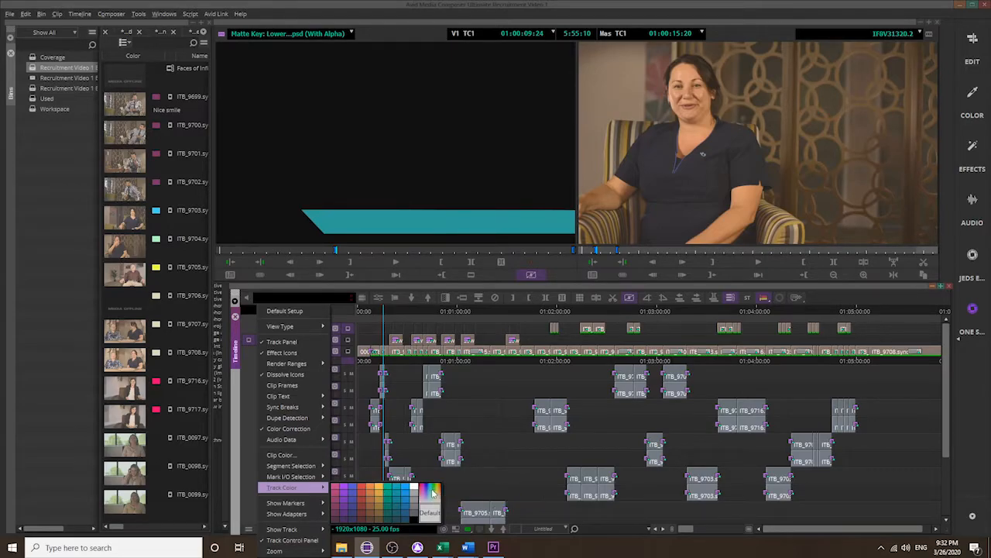
Pick light green in the Select Color dialog for the top interview track and confirm it.
click(432, 490)
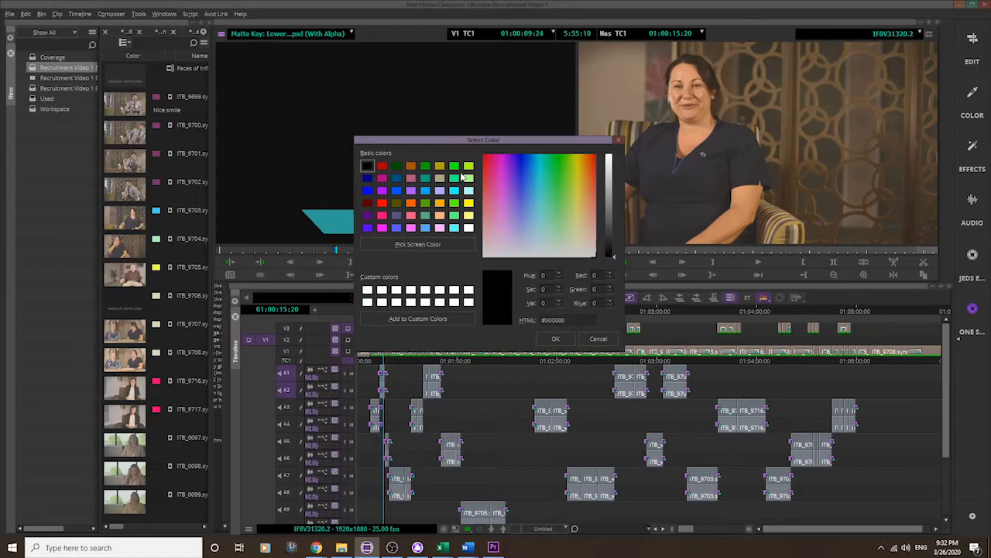
mouse_move(468, 183)
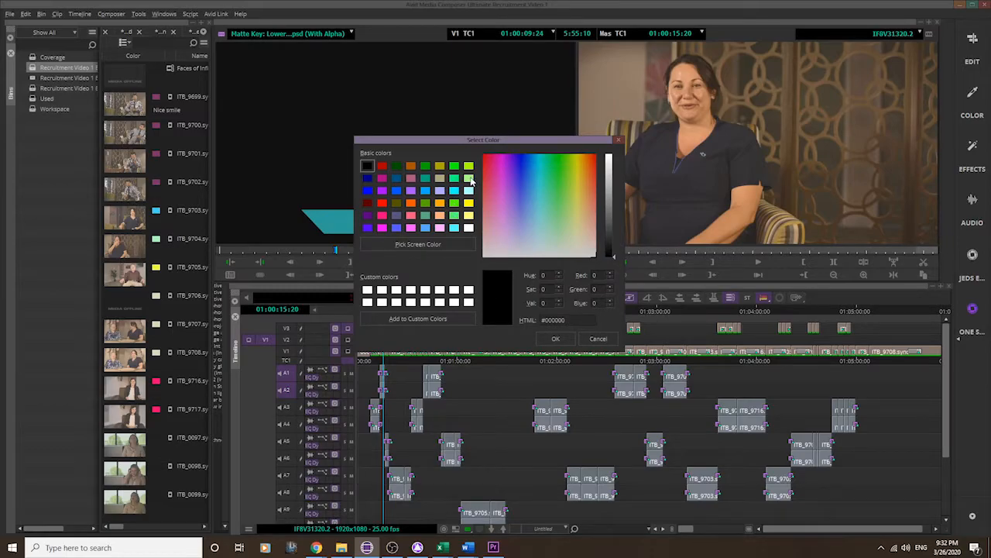
click(564, 205)
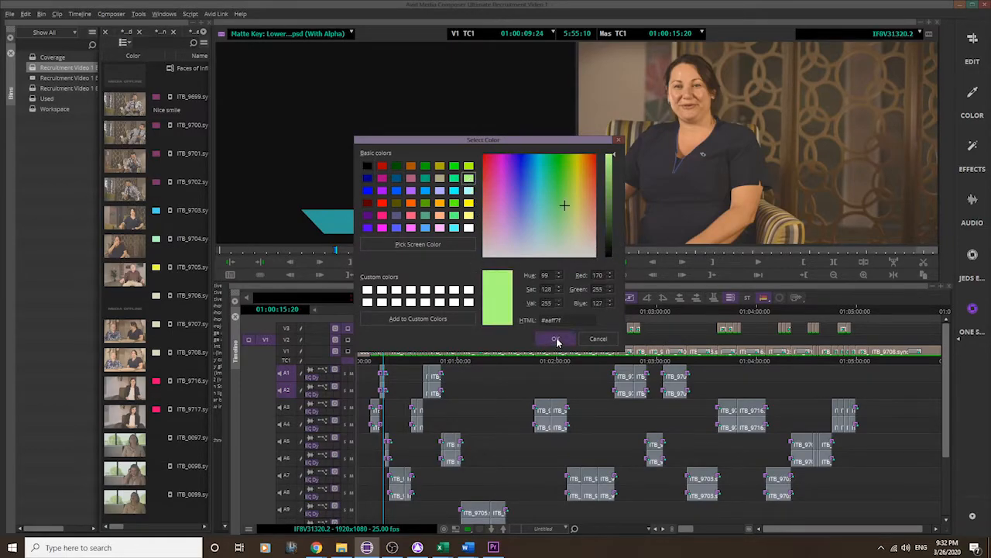
click(554, 338)
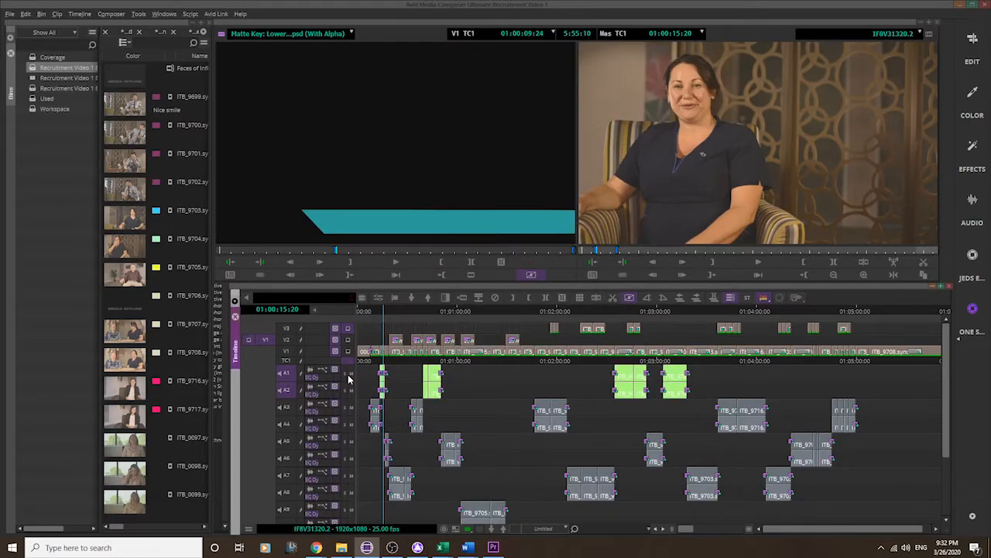
mouse_move(139, 246)
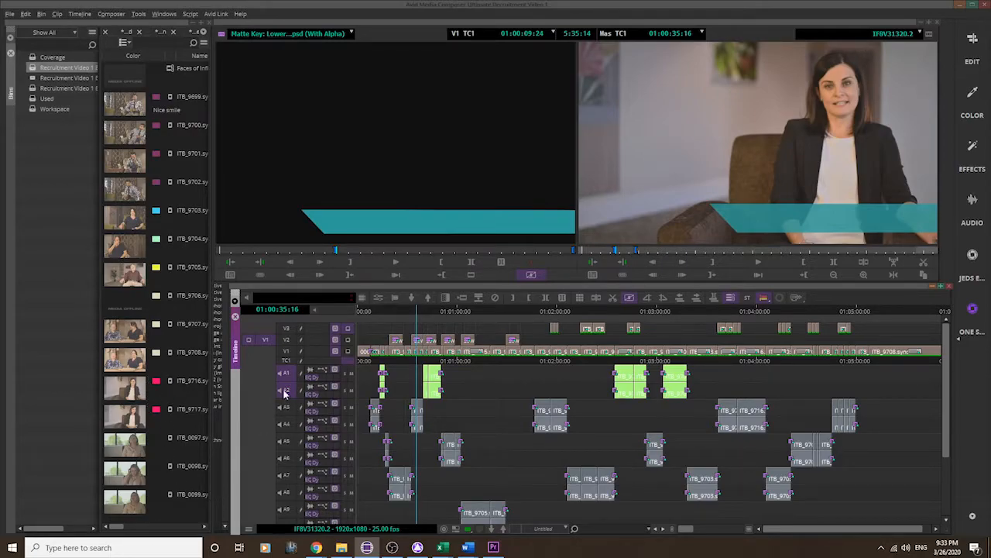
Give the second interviewee's track a magenta Track Color and confirm it.
click(285, 409)
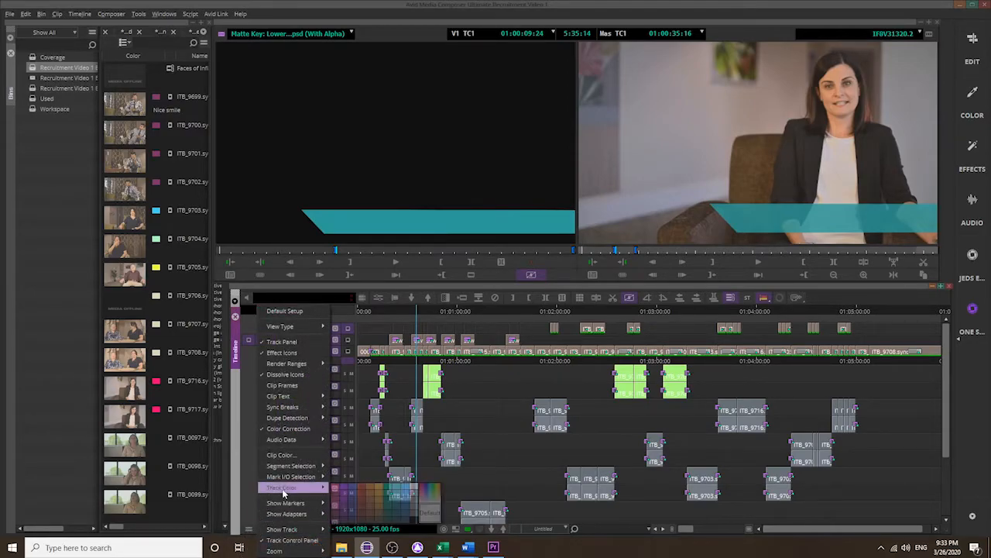
mouse_move(282, 486)
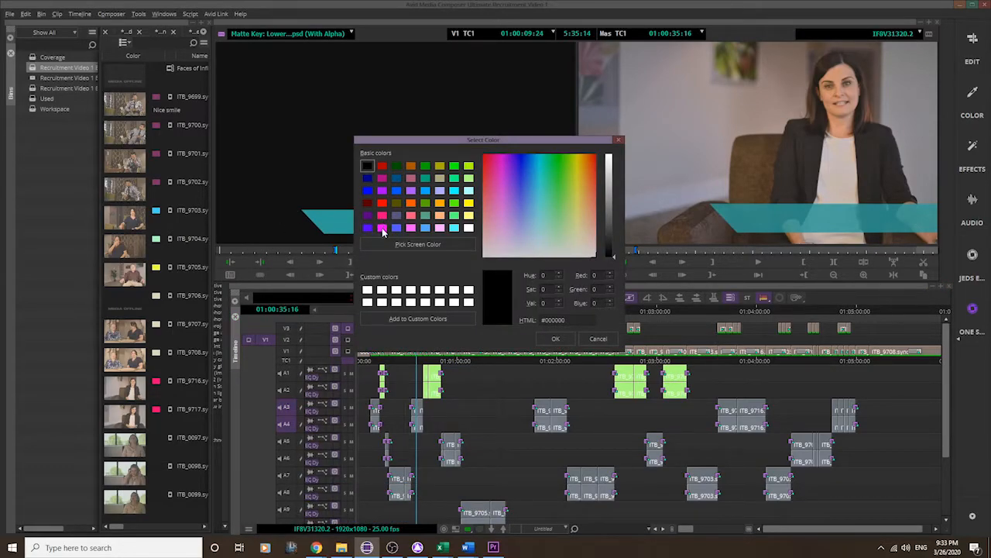
click(382, 226)
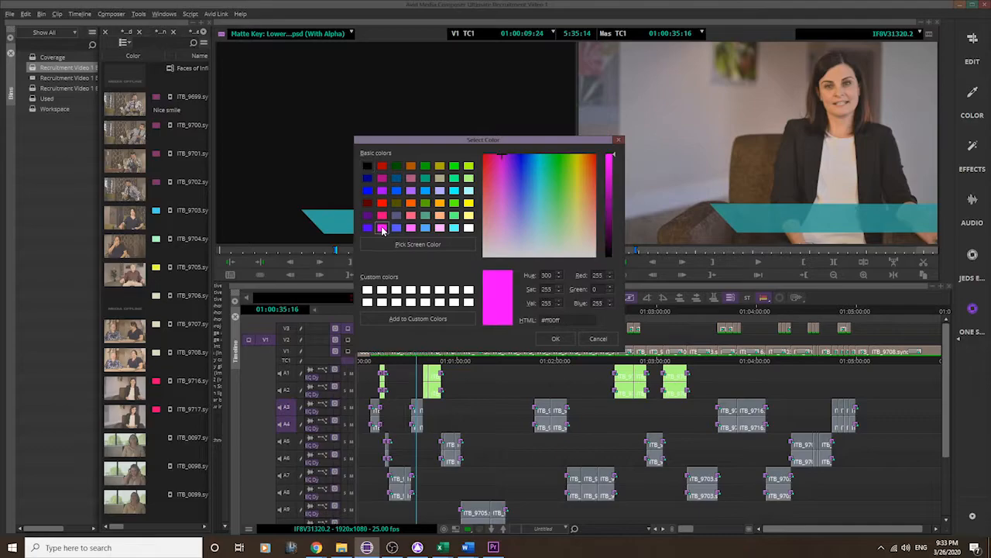
click(555, 338)
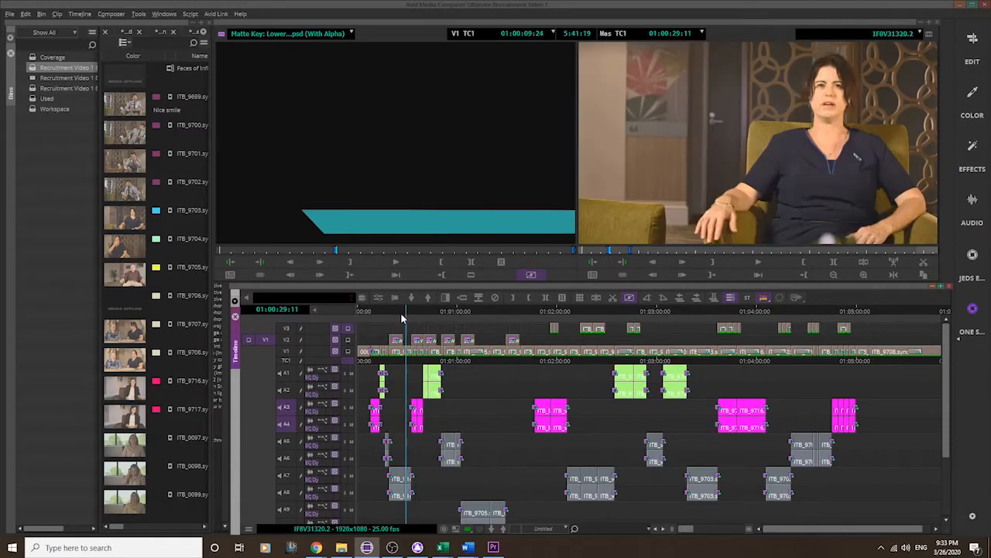
Set the third interviewee's track to teal via the Timeline Fast menu's Track Color choices.
click(450, 318)
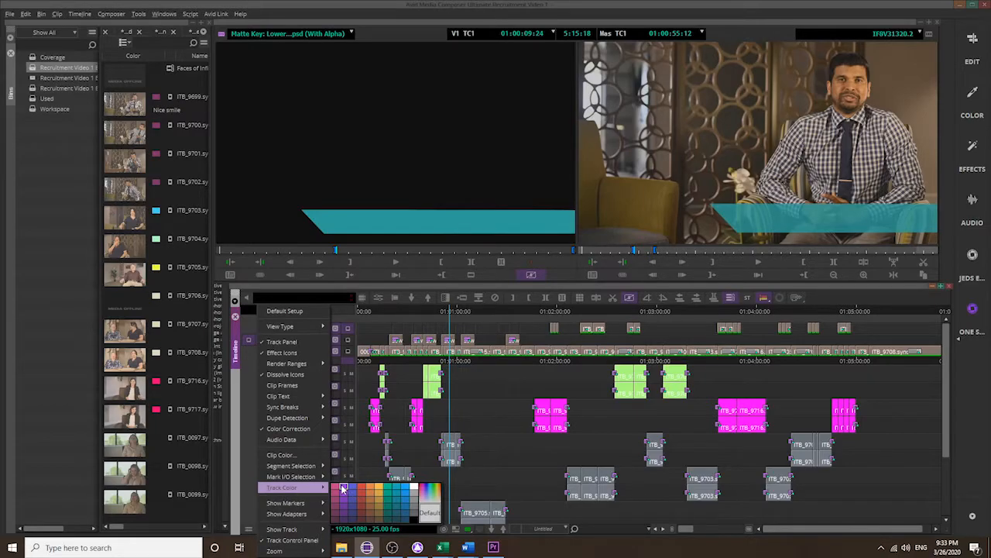
click(344, 487)
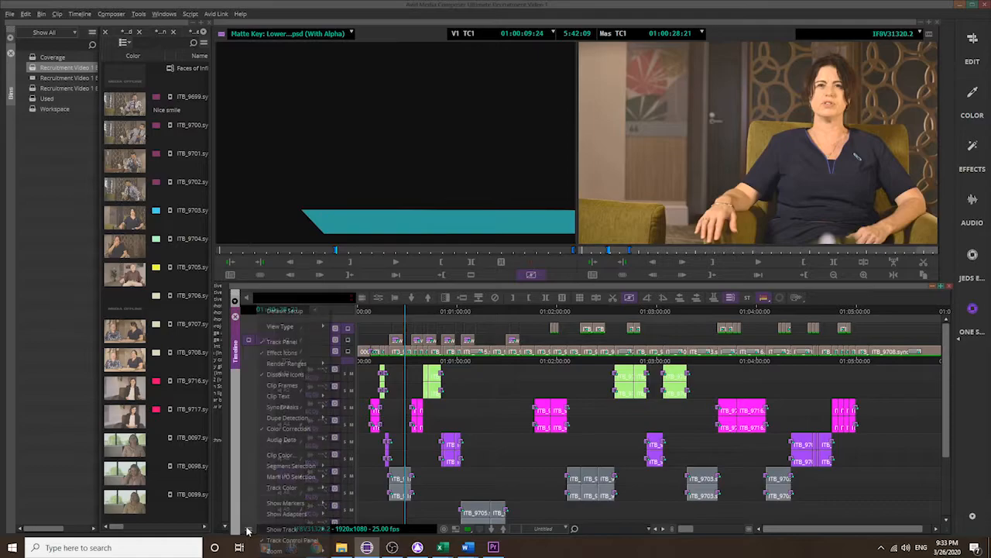
mouse_move(293, 487)
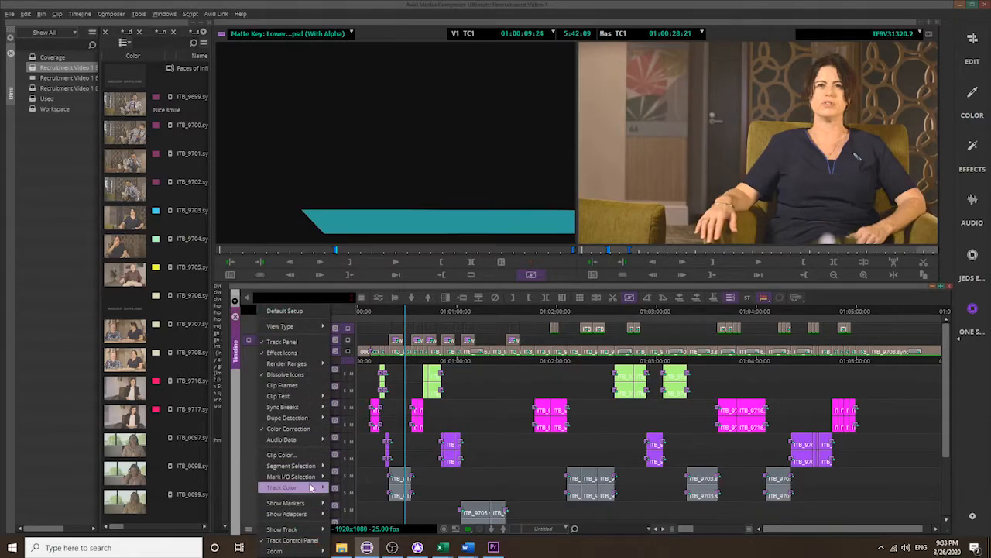
click(282, 486)
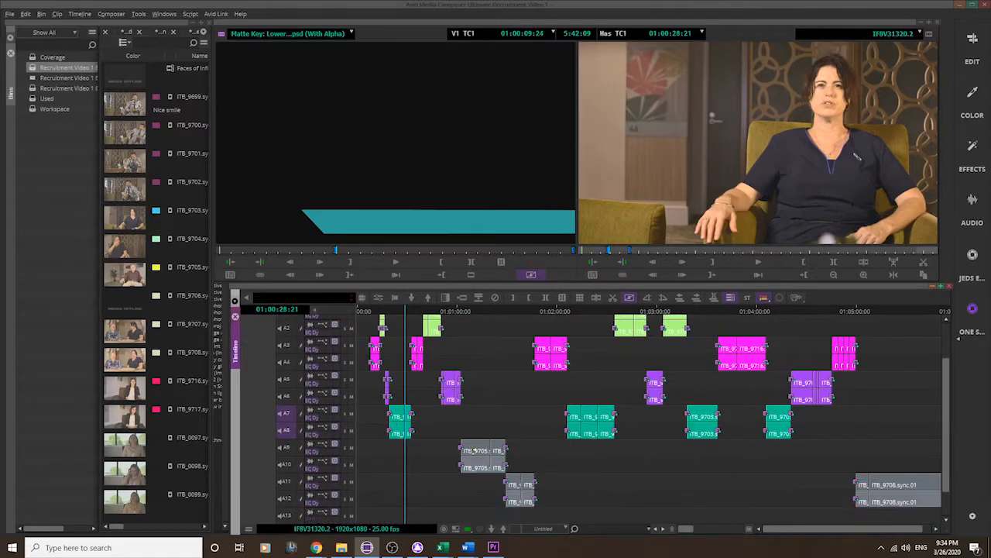
Select the fourth interviewee's track so it can be recoloured orange.
click(488, 310)
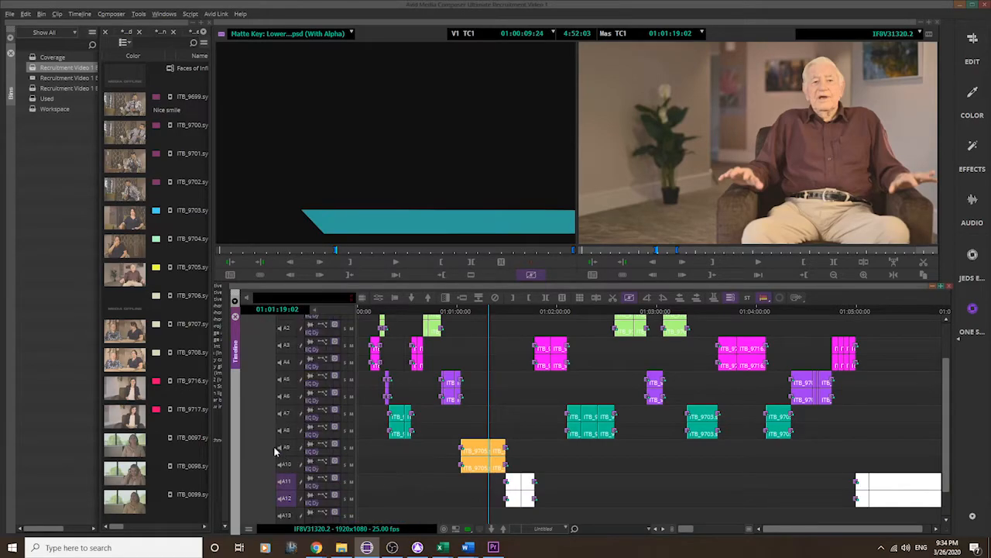
mouse_move(285, 486)
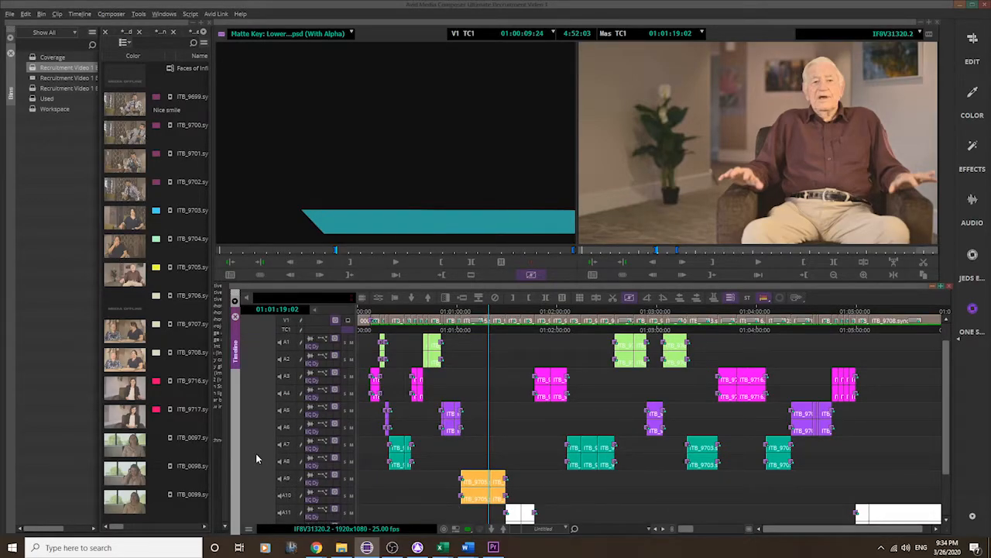
mouse_move(346, 380)
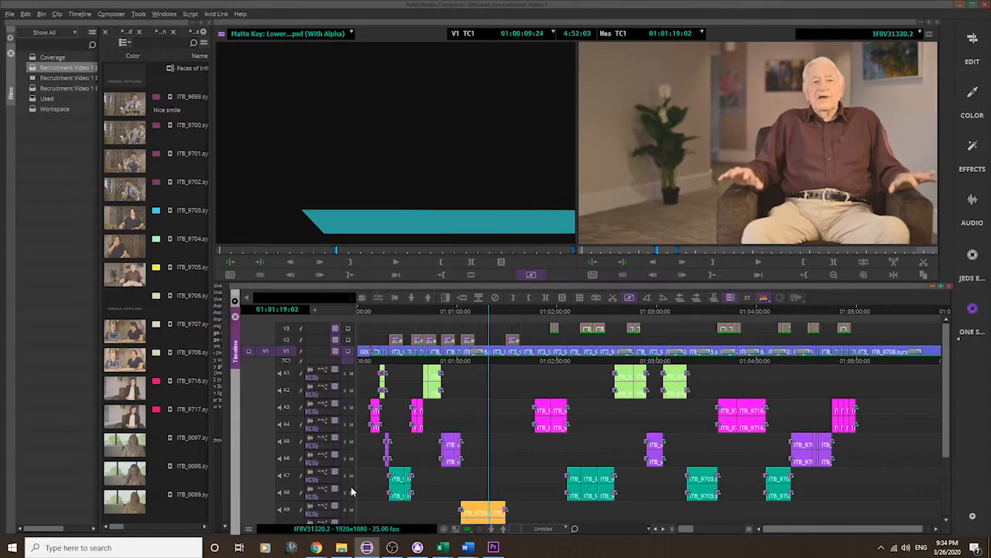
Colour the upper video track blue and load the checked-shirt interviewee's bin clip as source.
click(286, 350)
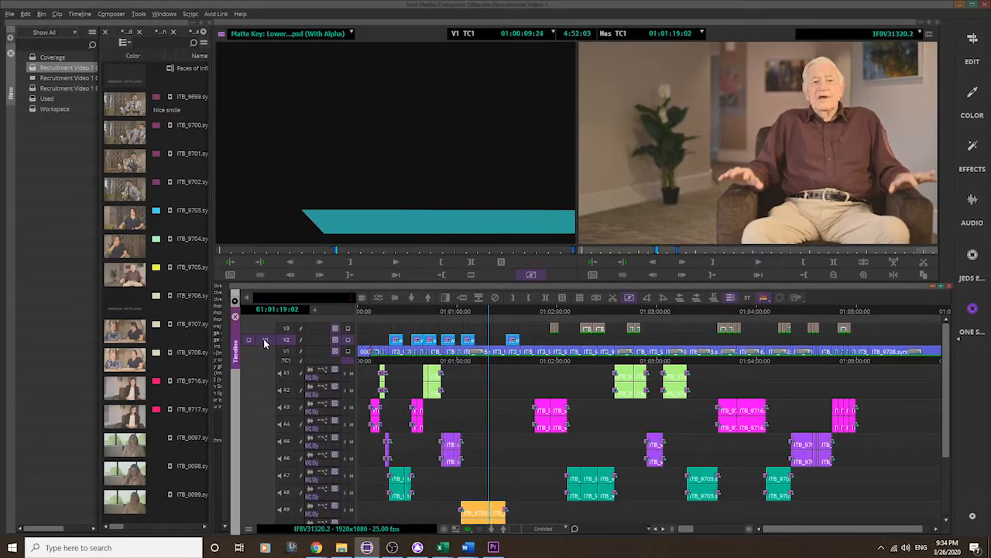
click(265, 341)
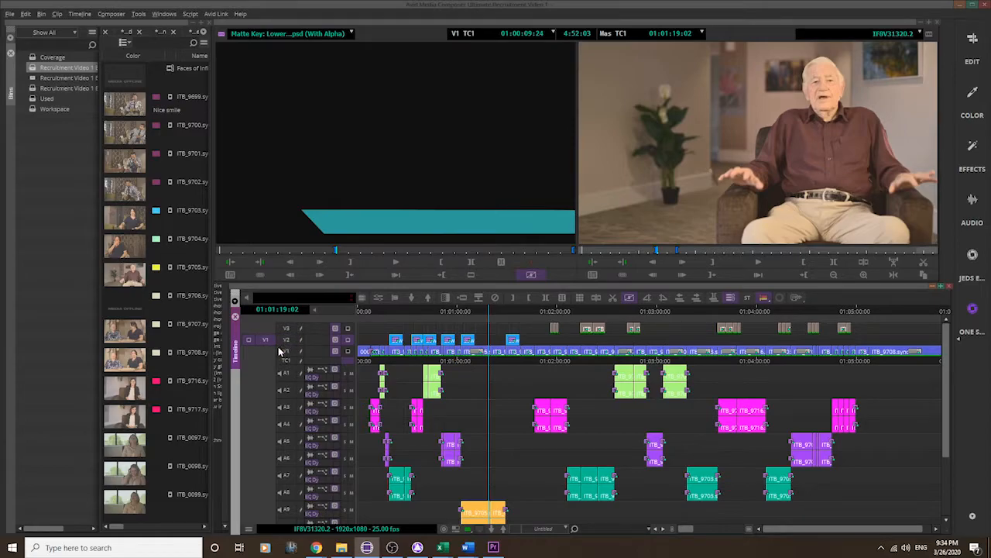
scroll(down, 3)
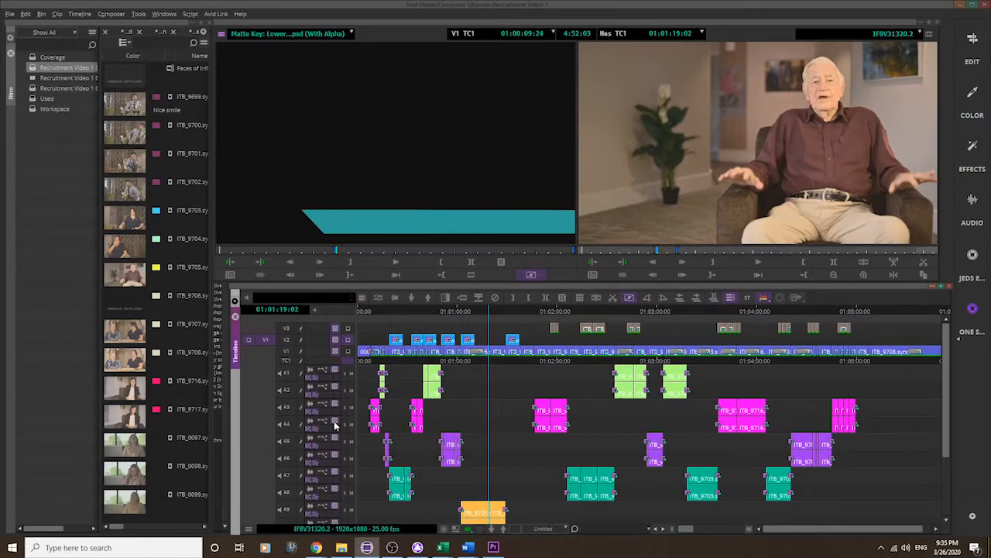
mouse_move(403, 391)
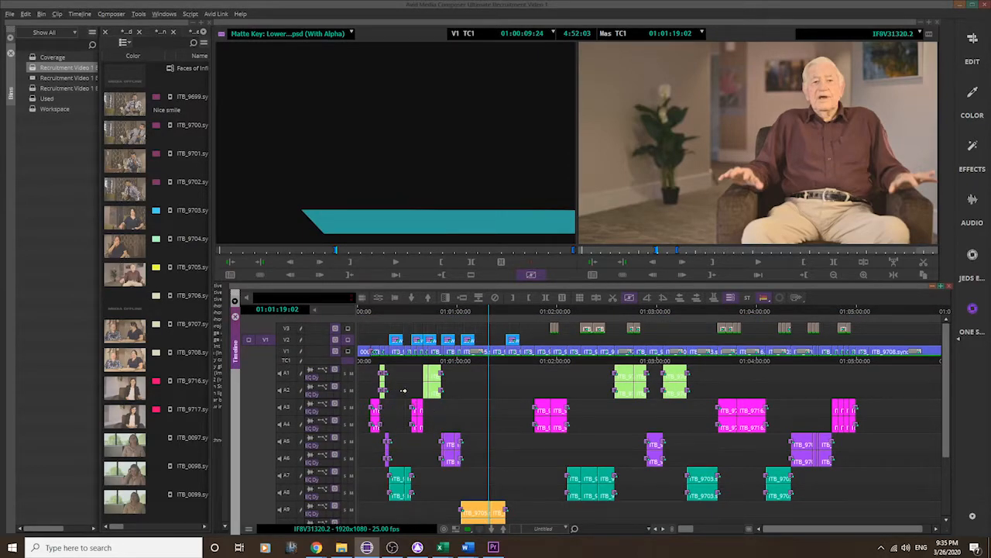
scroll(down, 3)
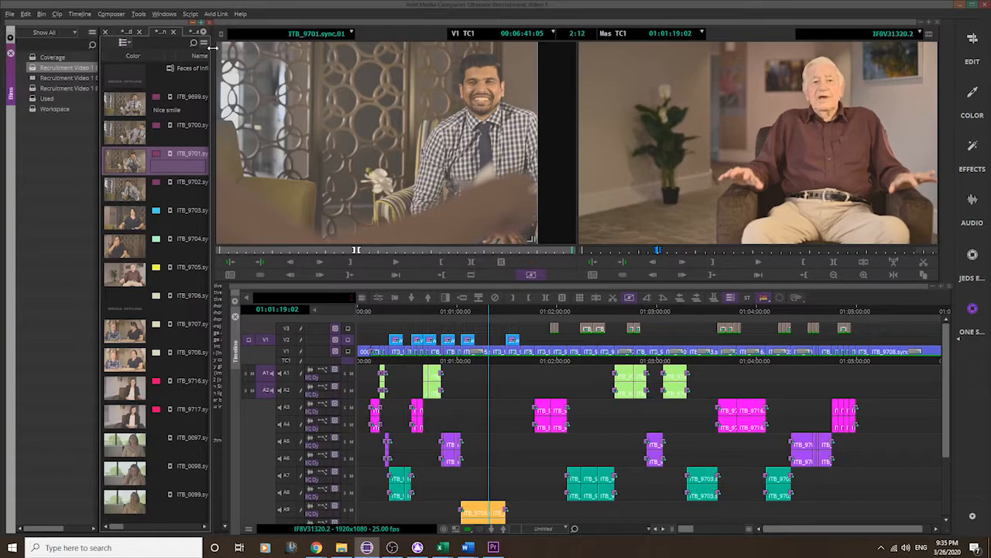
In Text view, set the checked-shirt interviewee's selected bin clips to red, then return to thumbnails.
click(220, 44)
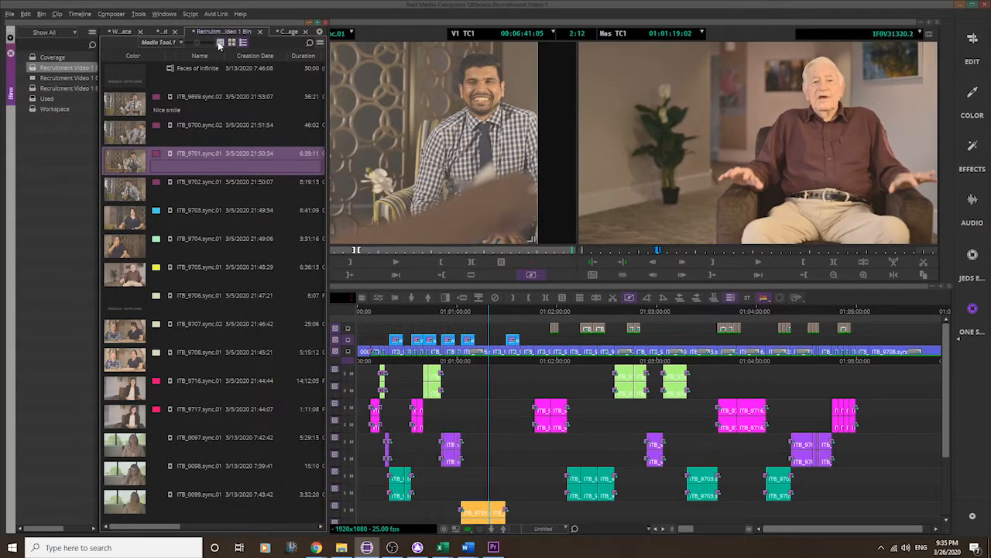
click(220, 42)
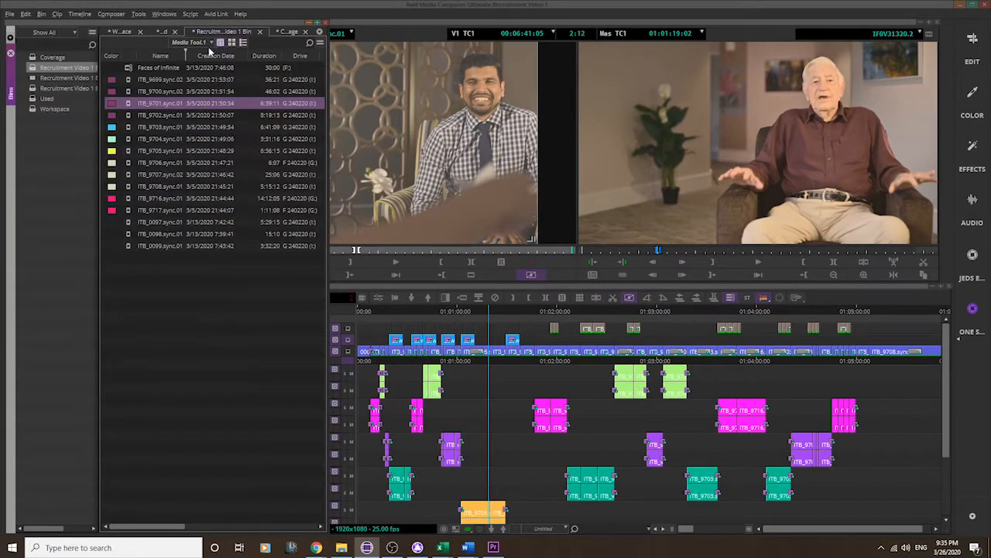
click(155, 90)
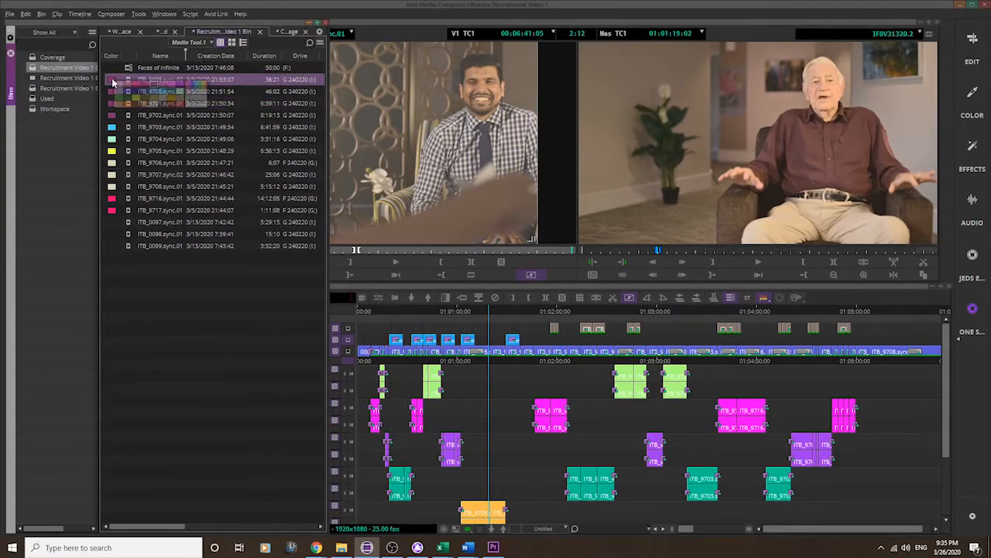
click(112, 79)
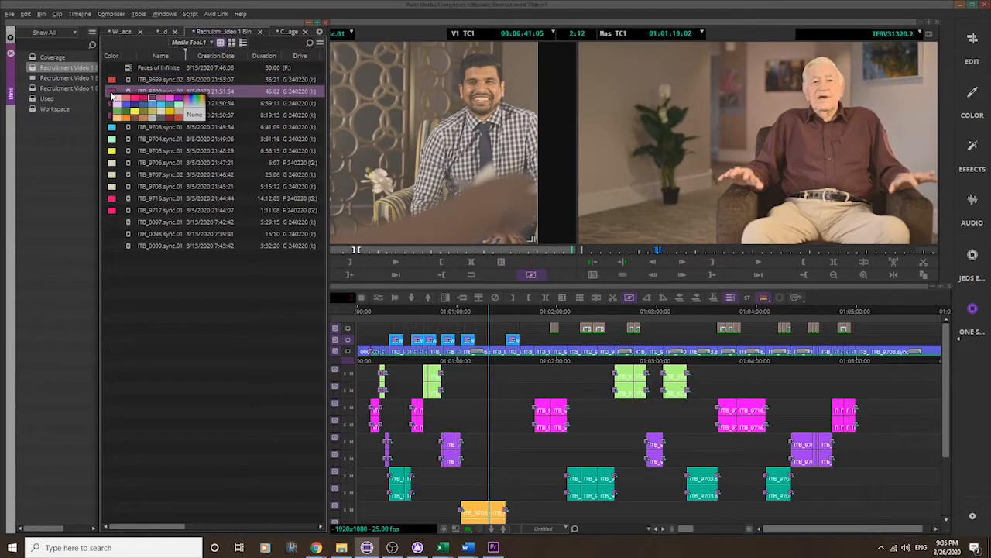
click(111, 105)
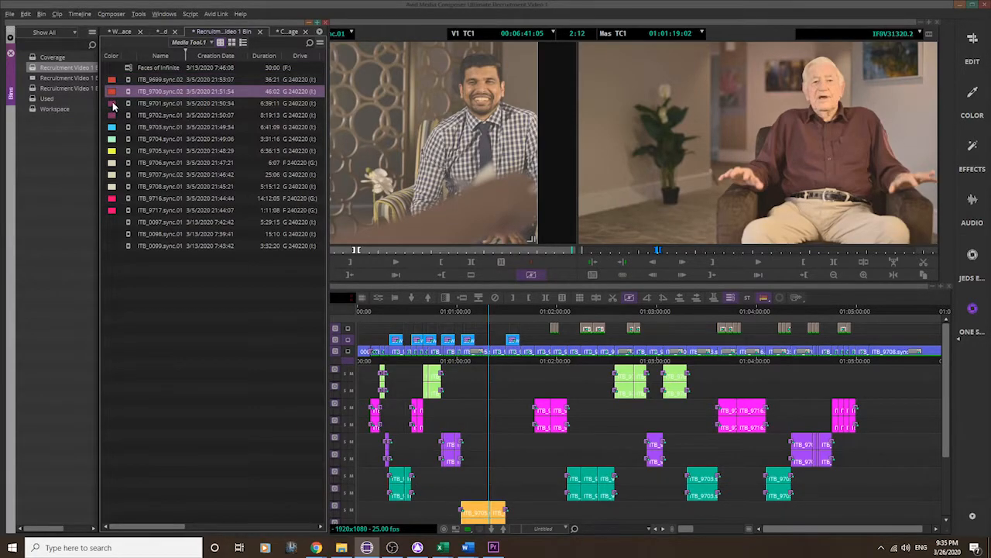
click(162, 102)
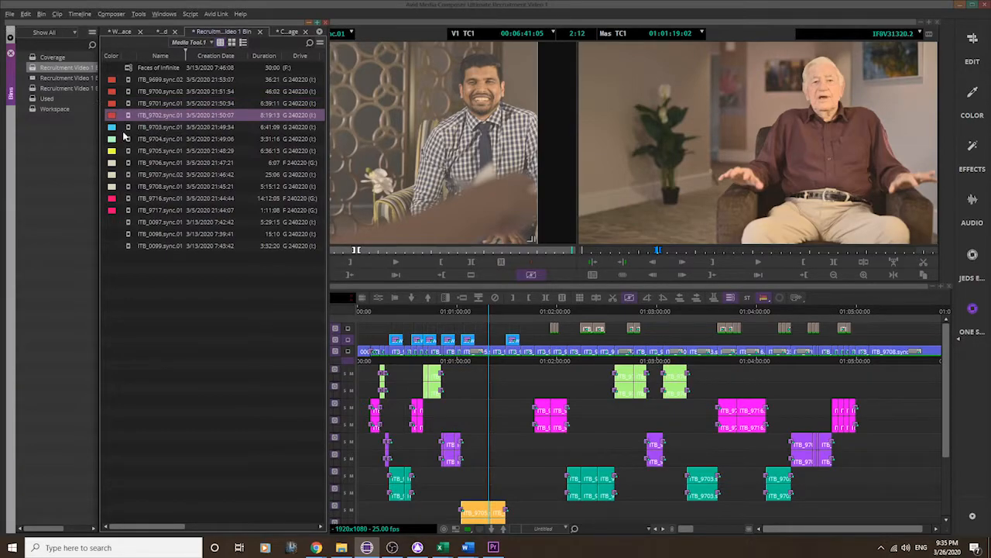
click(231, 41)
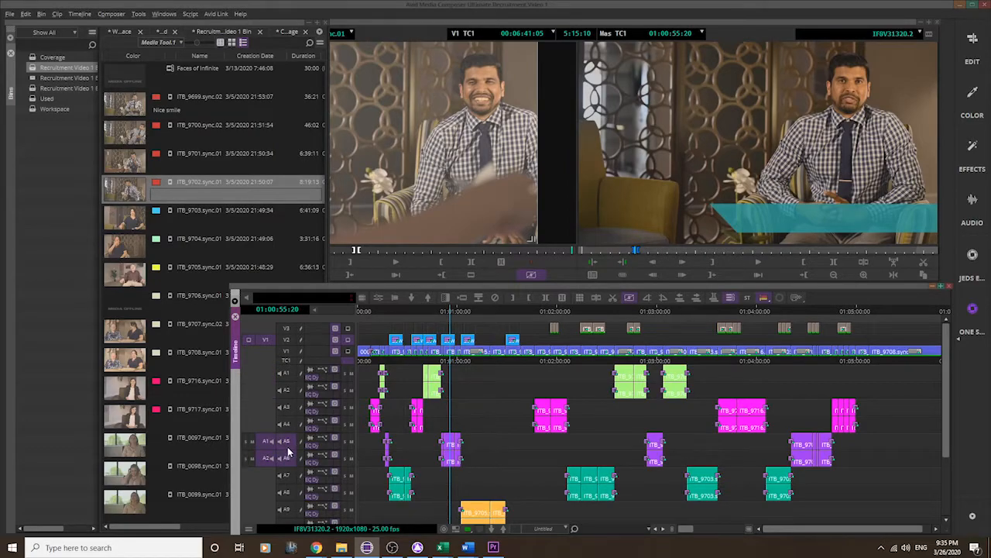
Bring up the checked-shirt interviewee's track options to set its Track Color to red.
right_click(287, 453)
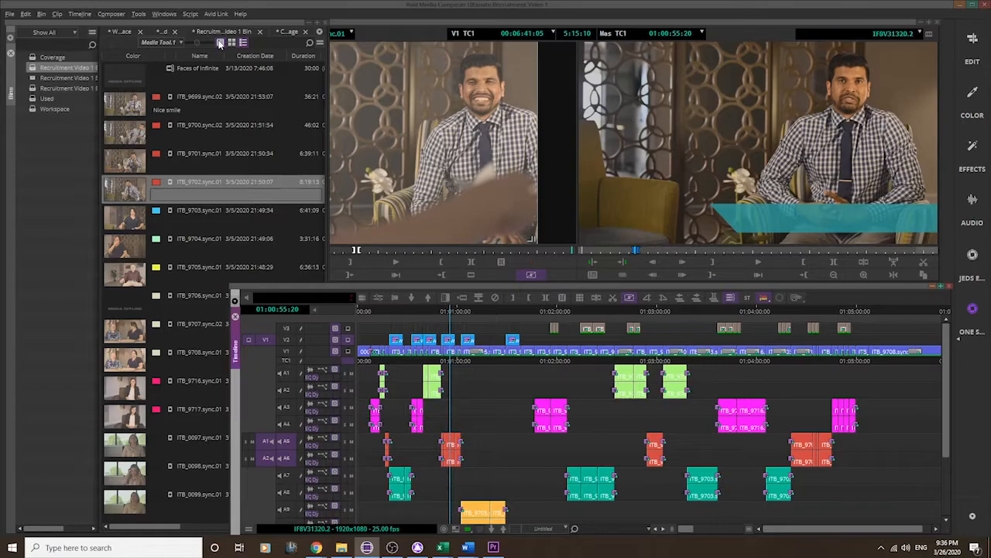
mouse_move(142, 148)
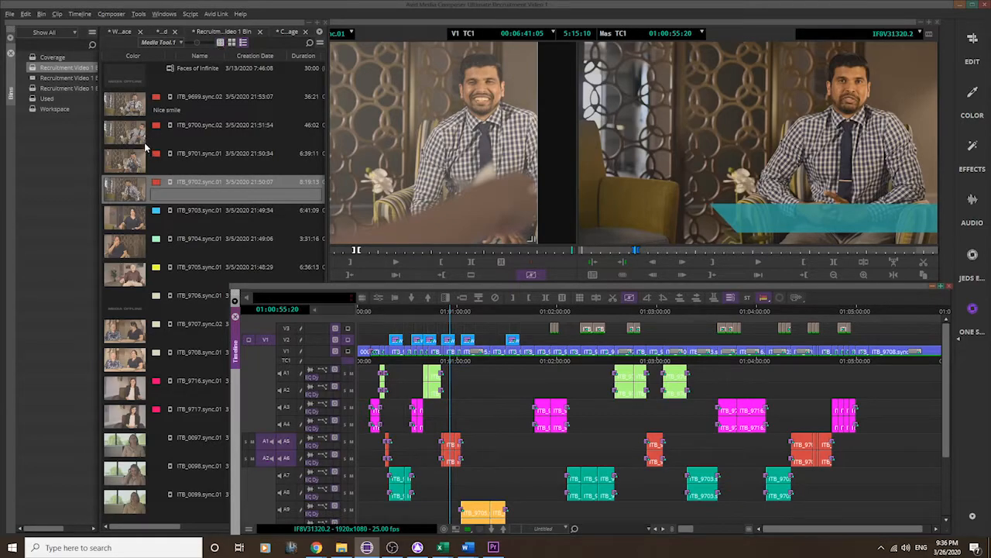
mouse_move(251, 240)
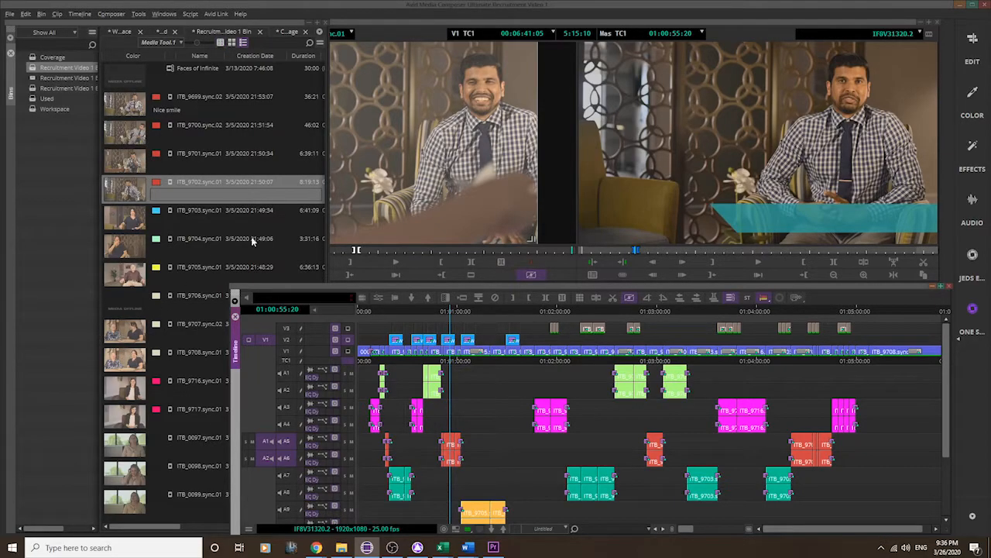
Load the dark-haired woman interviewee's clip from the bin into the Source monitor.
scroll(down, 3)
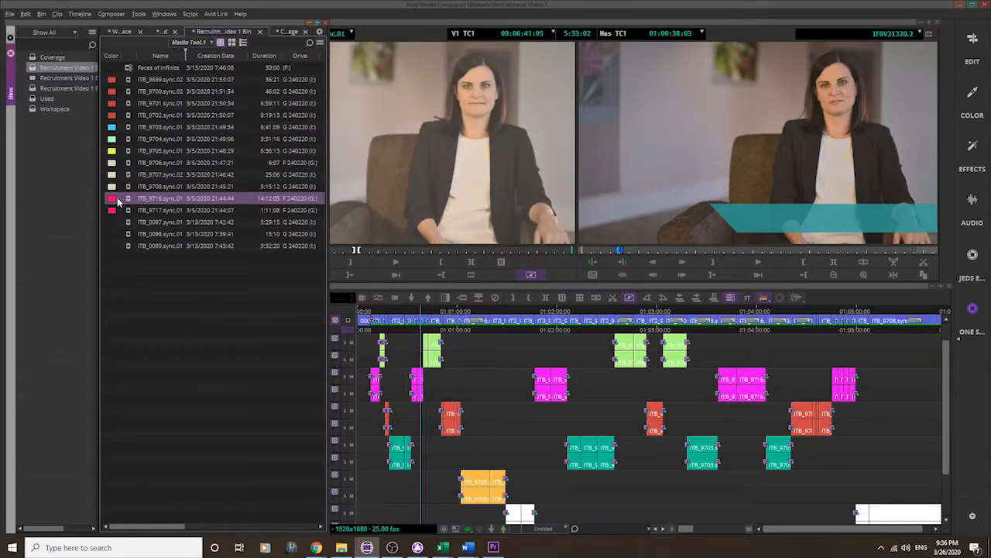
click(161, 210)
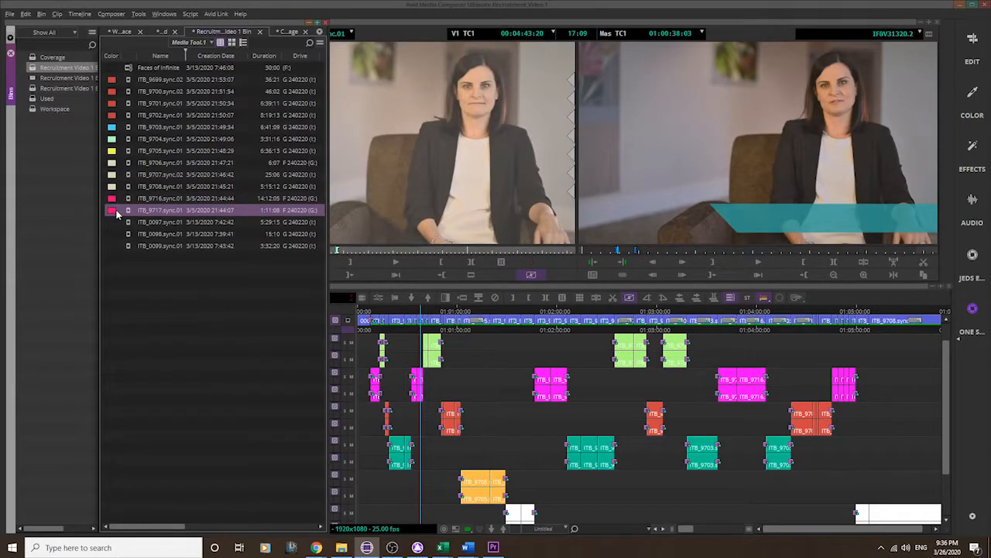